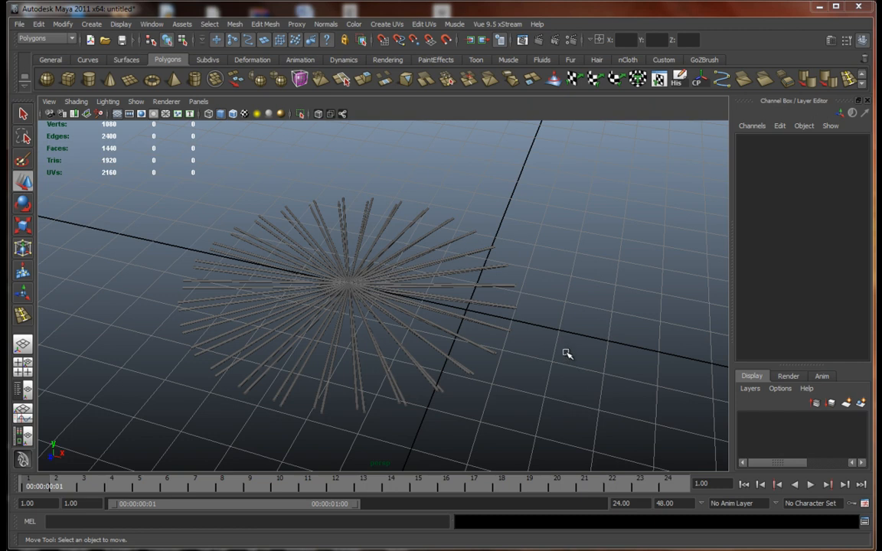
{"action": "mouse_move", "coordinate": [511, 356]}
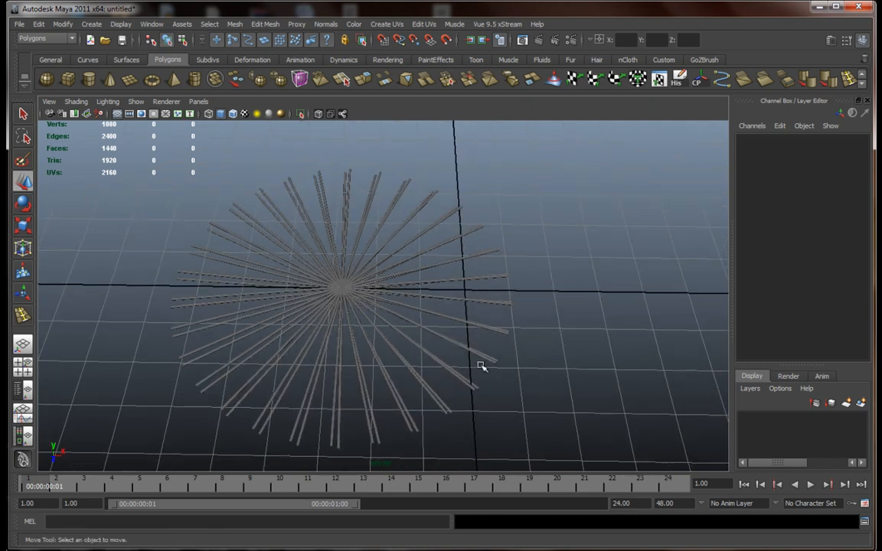
Step: Orbit and pan the view so the spoke set moves aside, clearing the grid centre
{"action": "left_click_drag", "start_coordinate": [481, 366], "coordinate": [464, 336]}
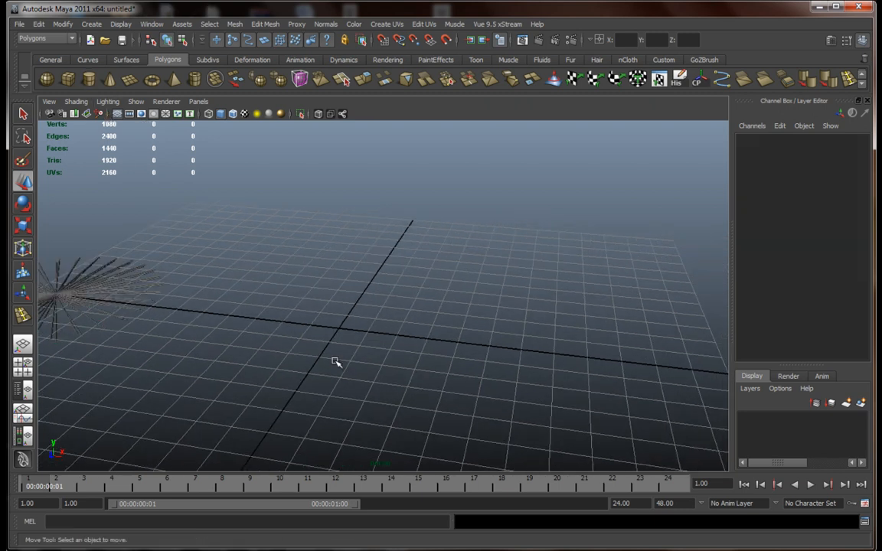
{"action": "left_click_drag", "start_coordinate": [325, 349], "coordinate": [358, 358]}
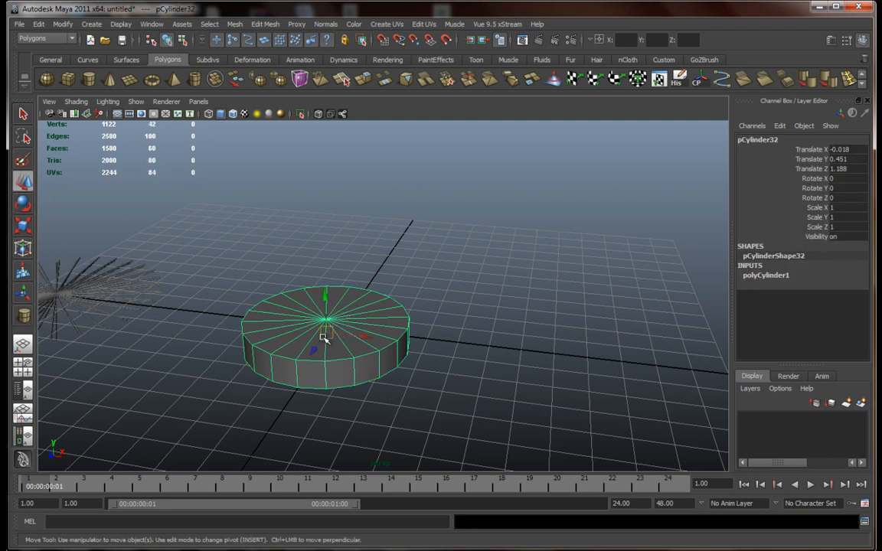
Step: Set the new polyCylinder1's Subdivisions Caps to 2 and switch to face mode
{"action": "left_click_drag", "start_coordinate": [322, 337], "coordinate": [413, 351]}
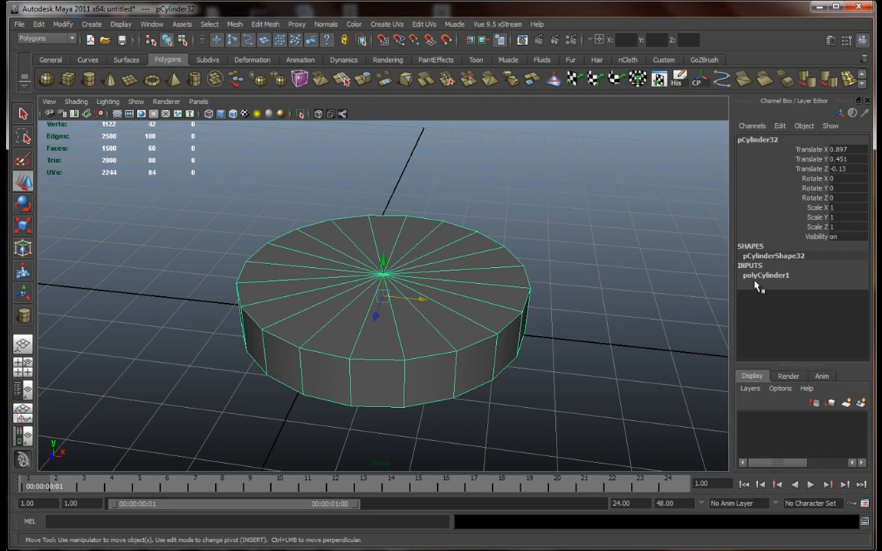
{"action": "left_click", "coordinate": [765, 275]}
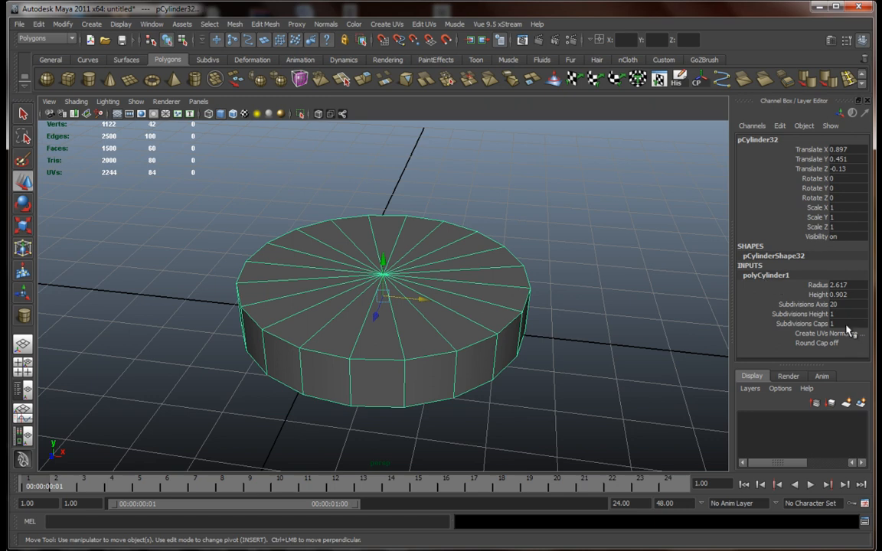
{"action": "left_click", "coordinate": [835, 324]}
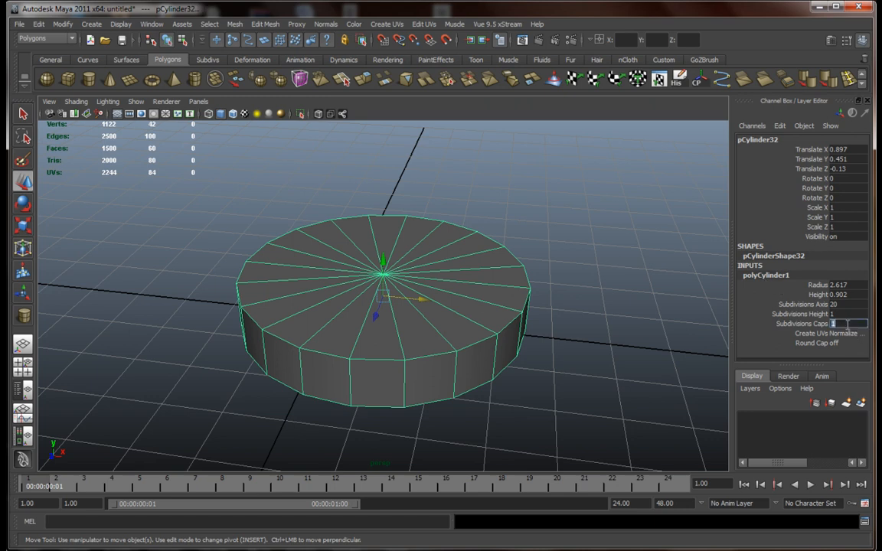
{"action": "type", "text": "2"}
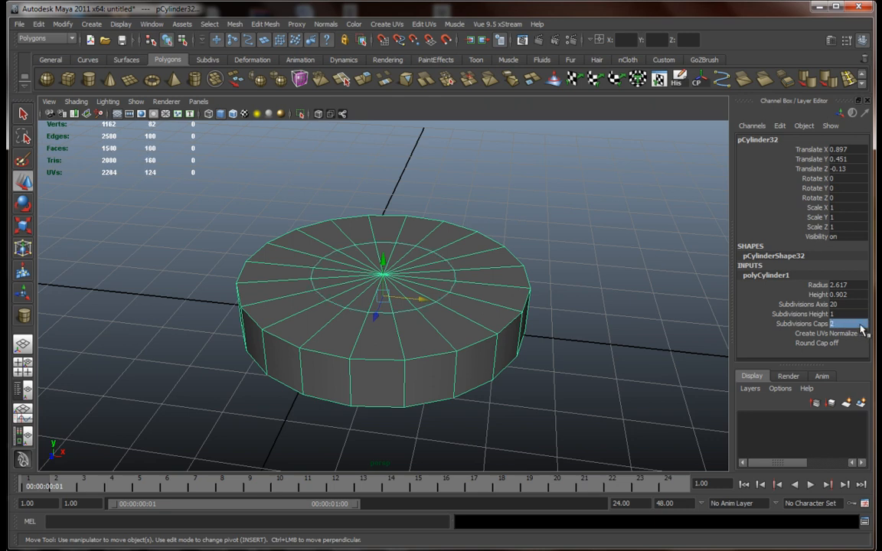
{"action": "right_click", "coordinate": [383, 275]}
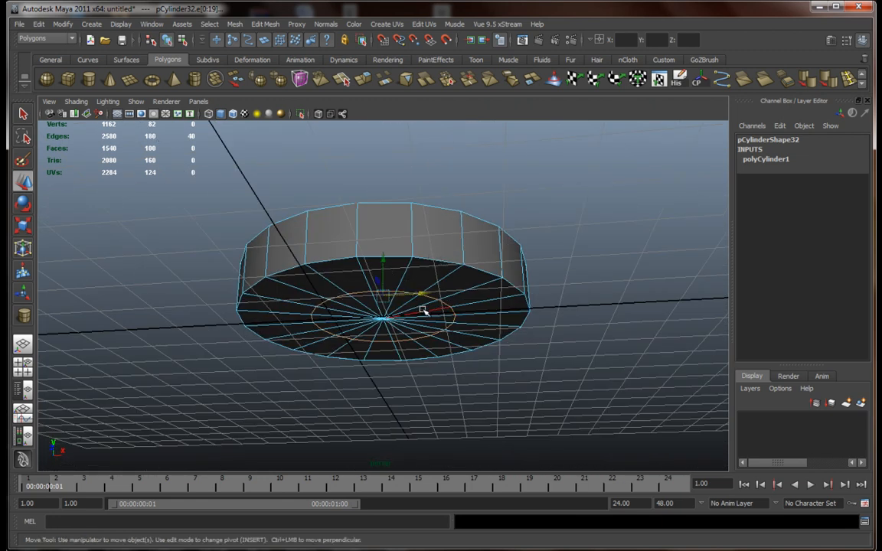
Step: Scale the cylinder's faces vertically to flatten it into a low, wide disc
{"action": "left_click_drag", "start_coordinate": [421, 314], "coordinate": [404, 331]}
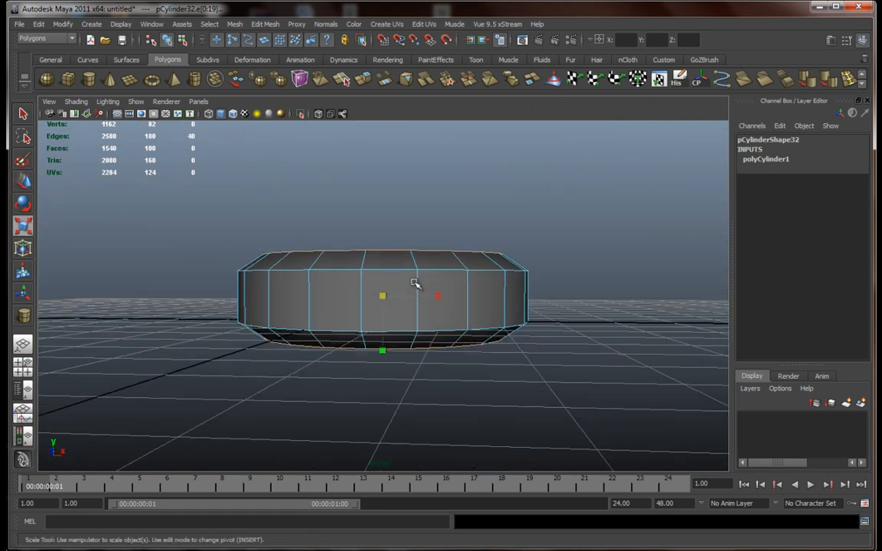
{"action": "left_click_drag", "start_coordinate": [383, 296], "coordinate": [383, 350]}
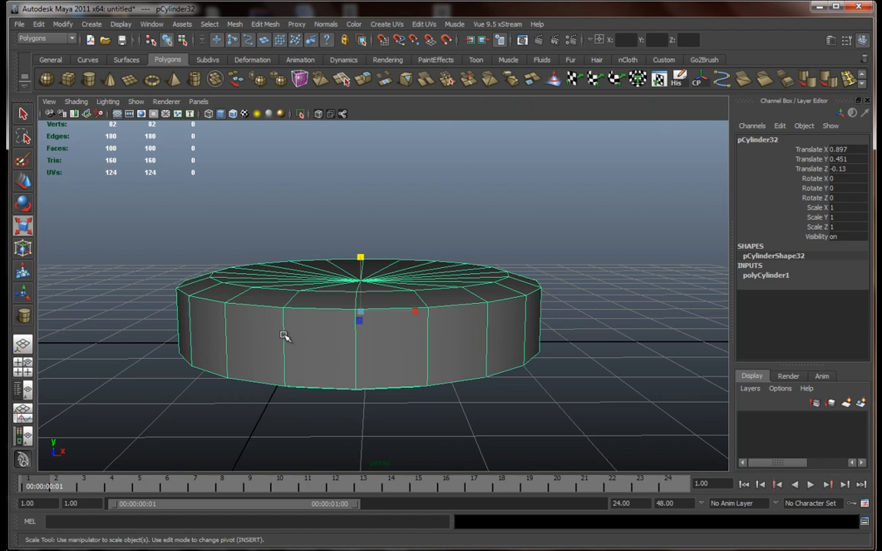
{"action": "mouse_move", "coordinate": [324, 218]}
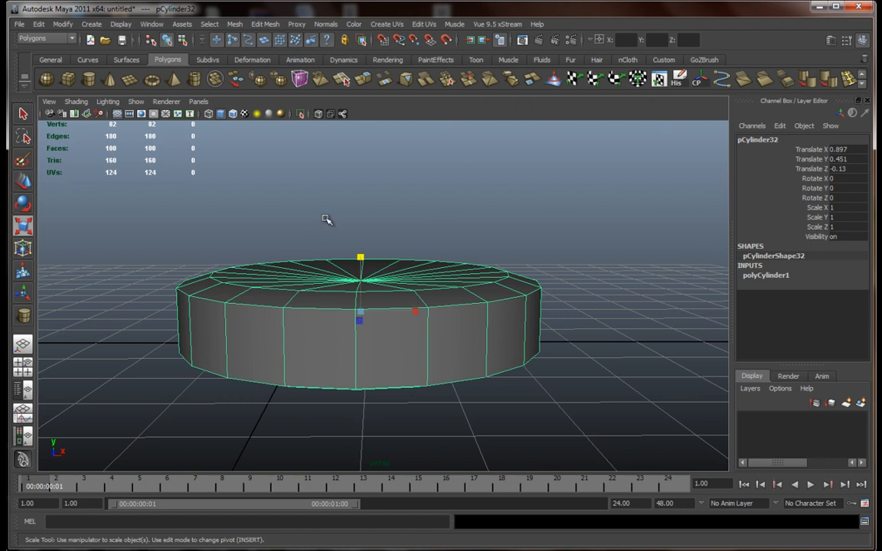
{"action": "mouse_move", "coordinate": [325, 212]}
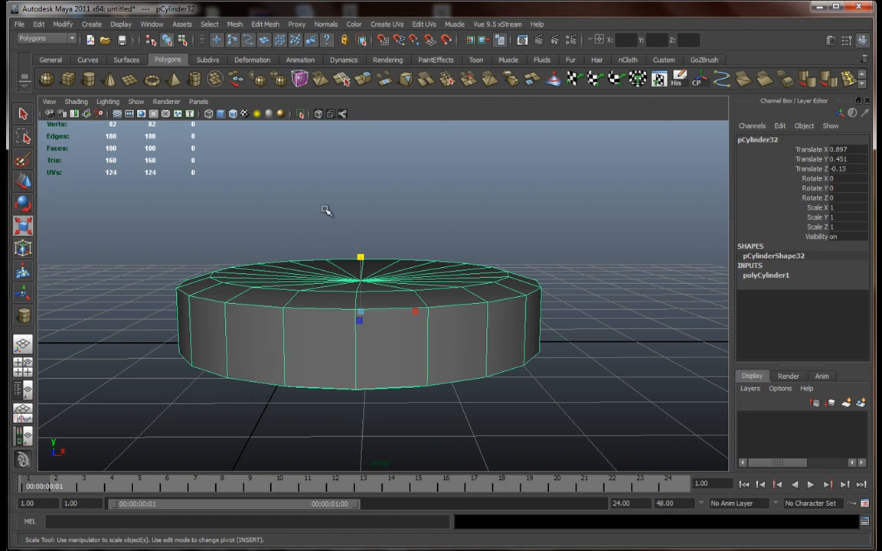
Step: Insert two horizontal edge loops around the disc's side wall with the Insert Edge Loop Tool
{"action": "left_click", "coordinate": [270, 25]}
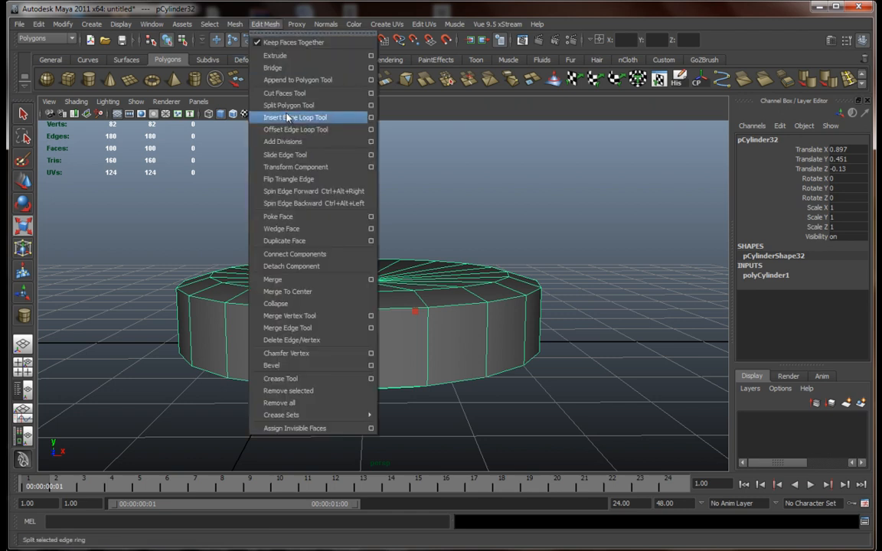
{"action": "mouse_move", "coordinate": [297, 123]}
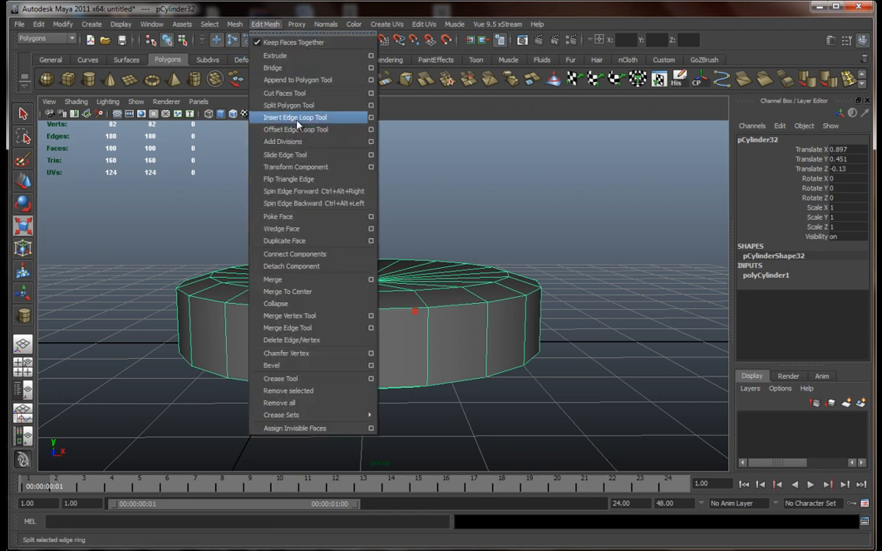
{"action": "mouse_move", "coordinate": [61, 37]}
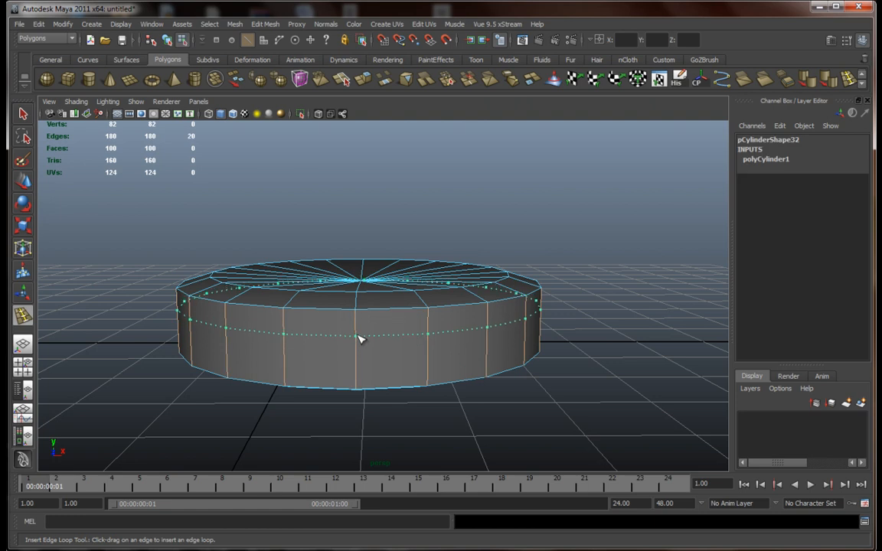
{"action": "left_click_drag", "start_coordinate": [360, 337], "coordinate": [360, 353]}
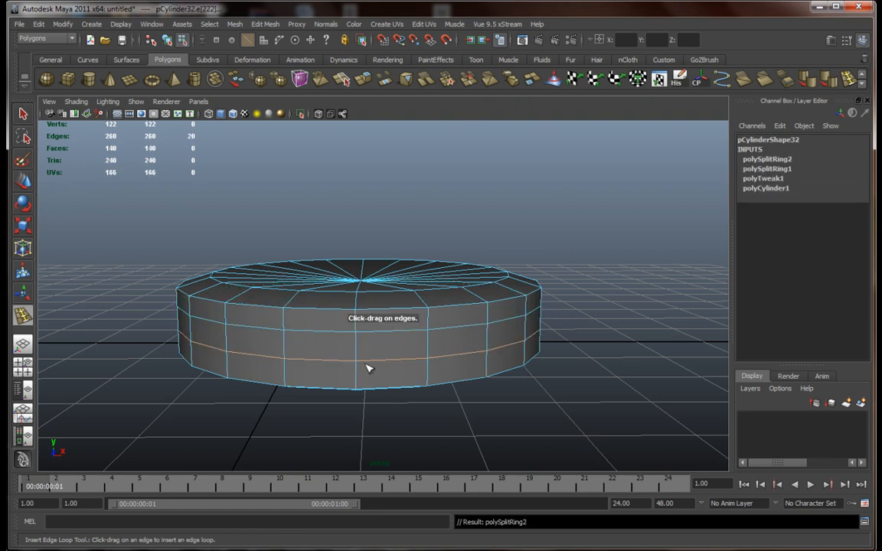
{"action": "mouse_move", "coordinate": [368, 352]}
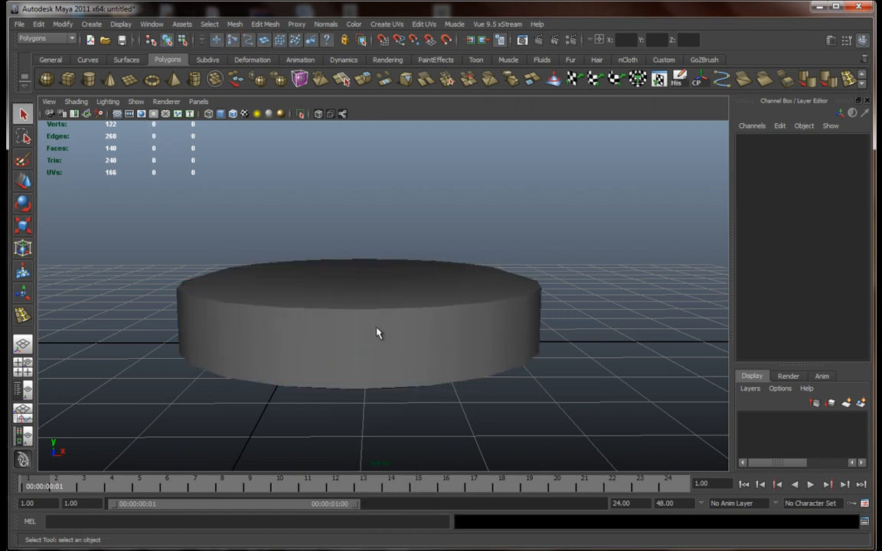
{"action": "left_click", "coordinate": [377, 333]}
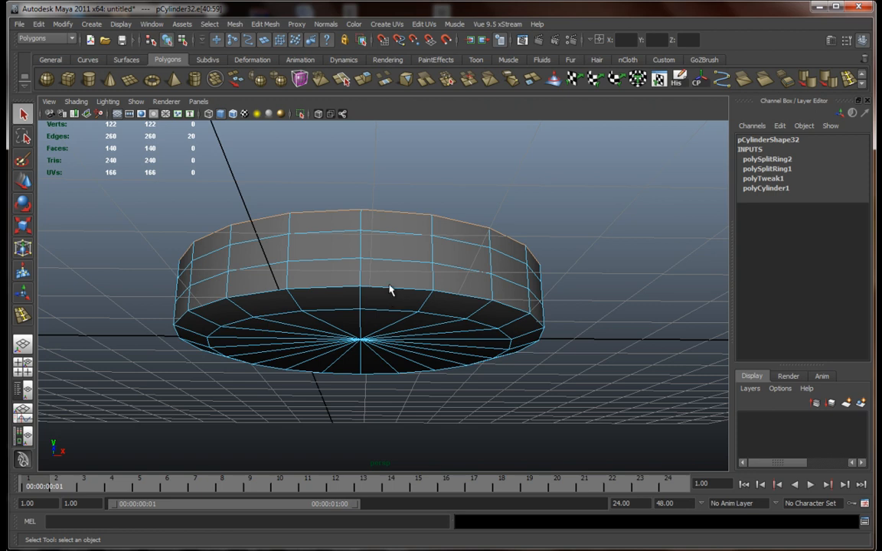
Step: Scale the middle edge loop outward so the disc's side wall bulges
{"action": "left_click_drag", "start_coordinate": [391, 289], "coordinate": [442, 389]}
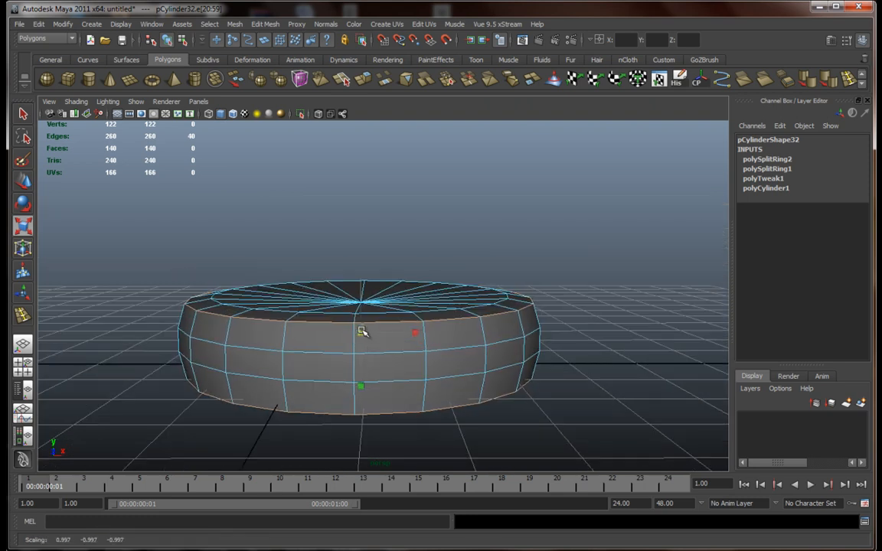
{"action": "left_click_drag", "start_coordinate": [365, 331], "coordinate": [376, 366]}
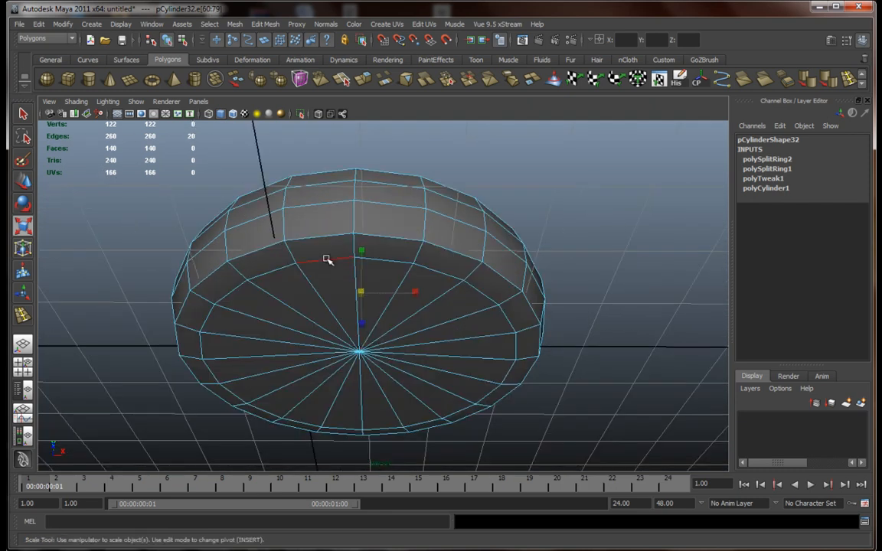
{"action": "left_click_drag", "start_coordinate": [325, 259], "coordinate": [371, 303]}
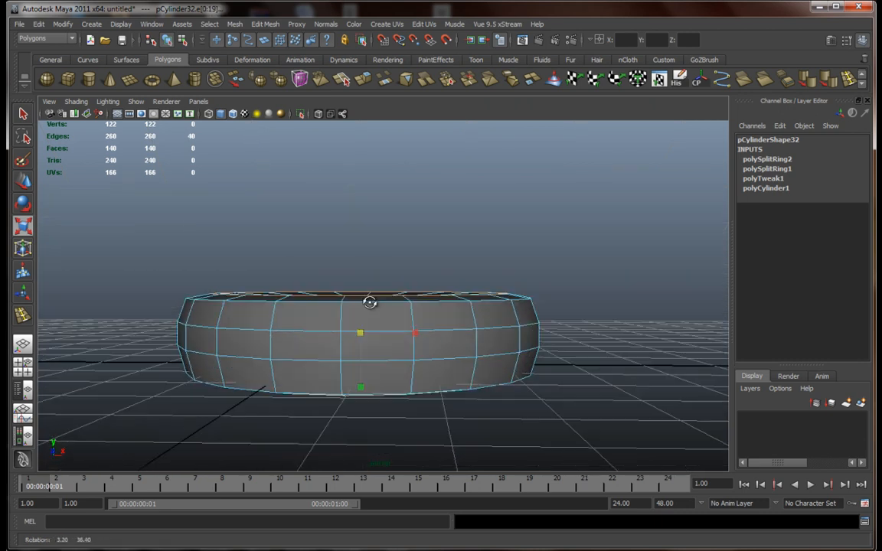
{"action": "left_click_drag", "start_coordinate": [371, 303], "coordinate": [365, 348]}
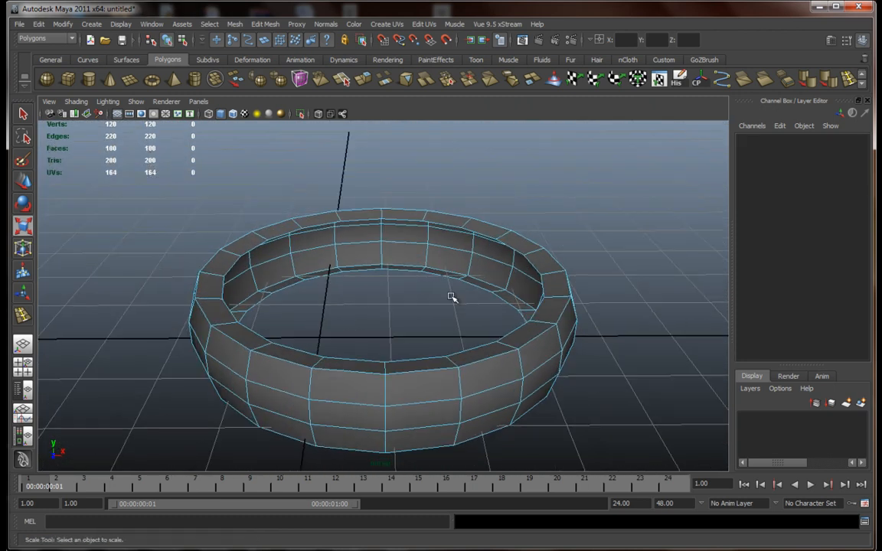
{"action": "left_click", "coordinate": [450, 298]}
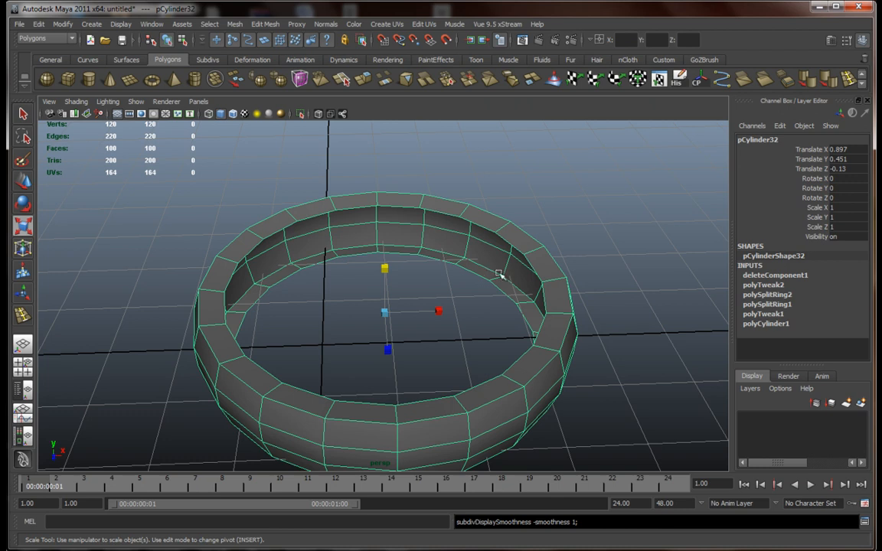
{"action": "mouse_move", "coordinate": [435, 257]}
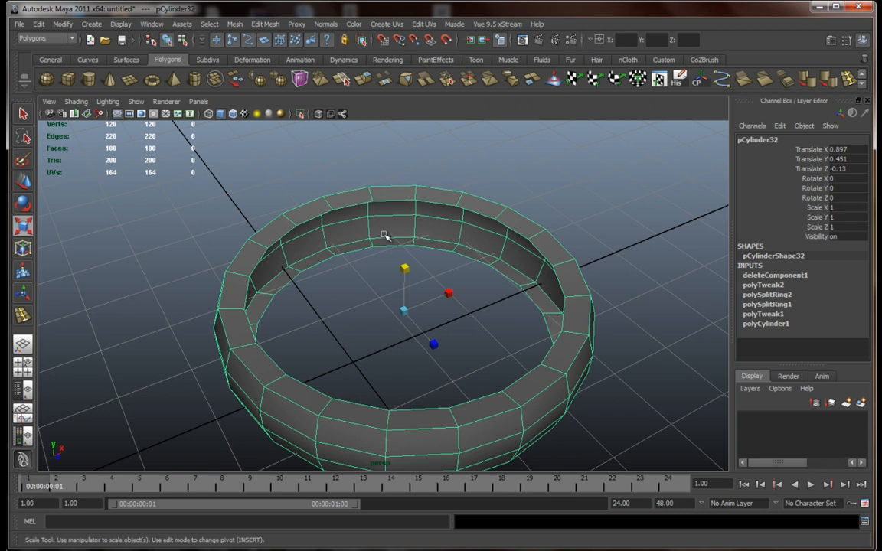
{"action": "mouse_move", "coordinate": [392, 233]}
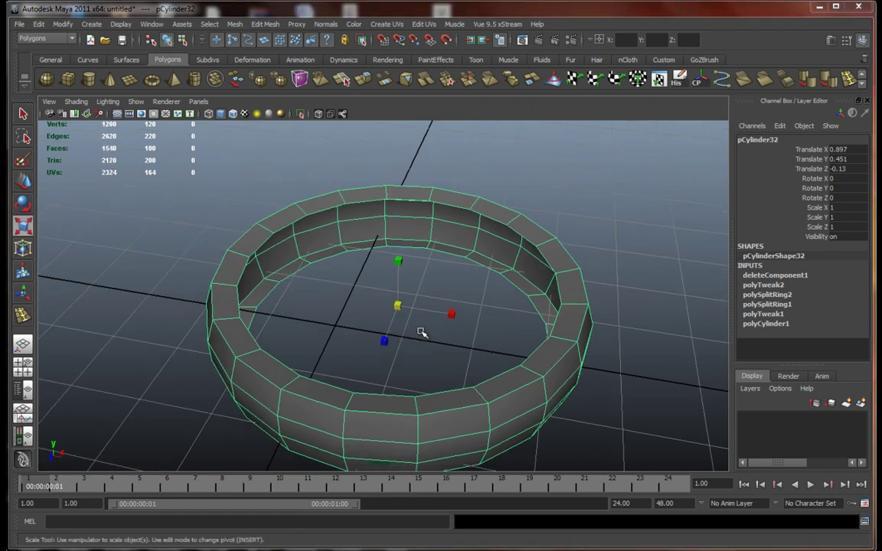
{"action": "mouse_move", "coordinate": [415, 201]}
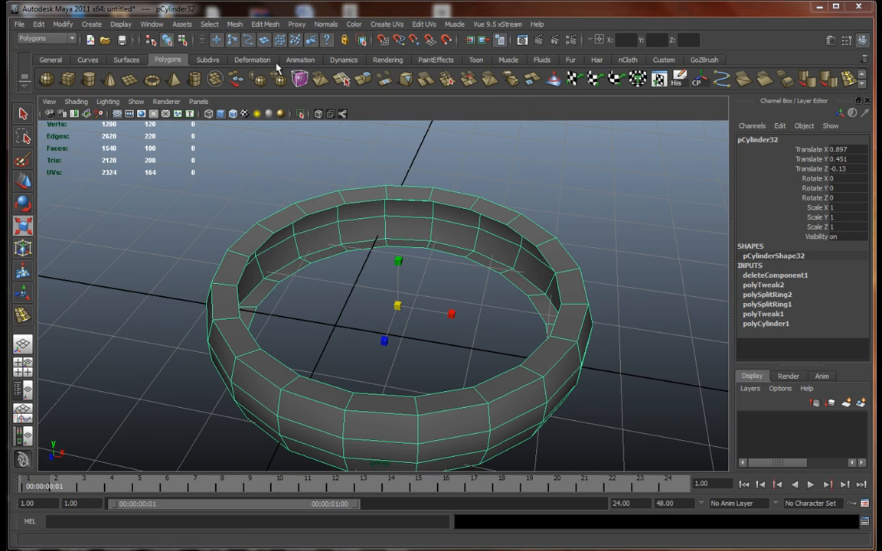
Step: Fill the inner-wall gaps with new faces using the Append to Polygon Tool
{"action": "left_click", "coordinate": [264, 25]}
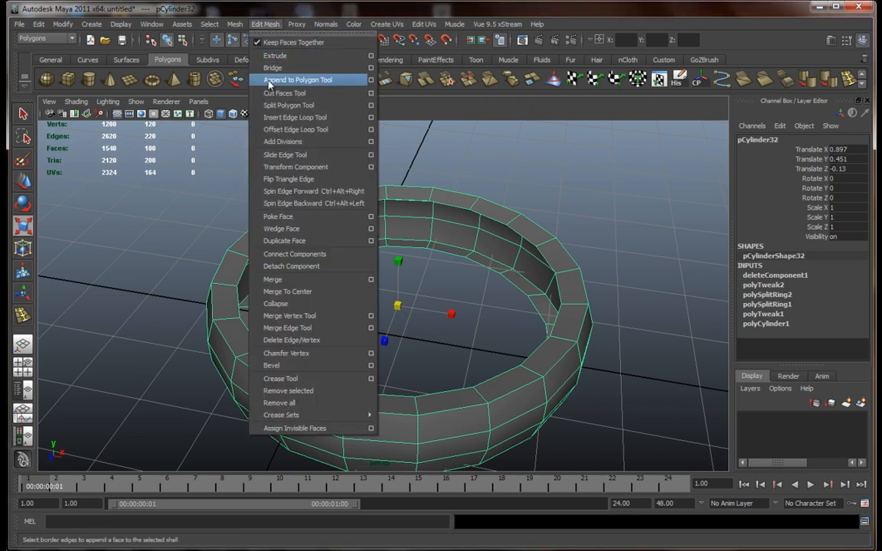
{"action": "left_click", "coordinate": [309, 80]}
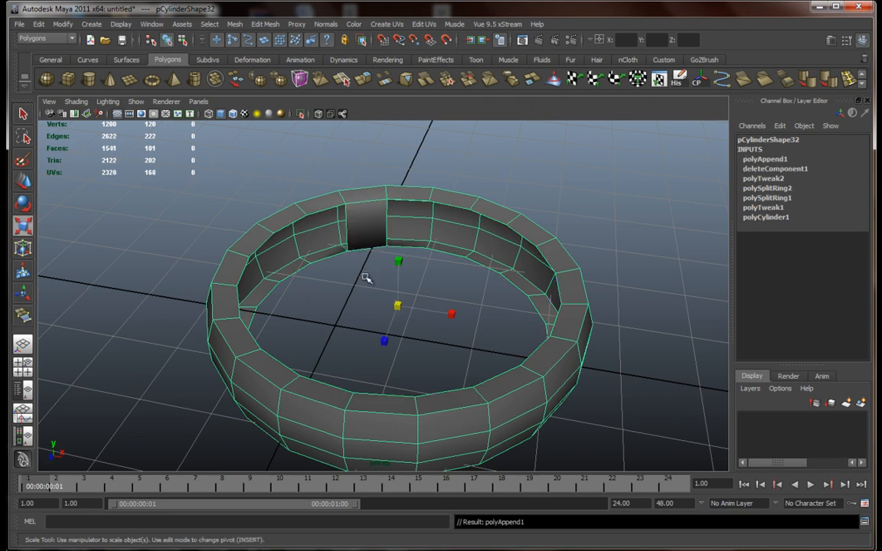
{"action": "mouse_move", "coordinate": [325, 230]}
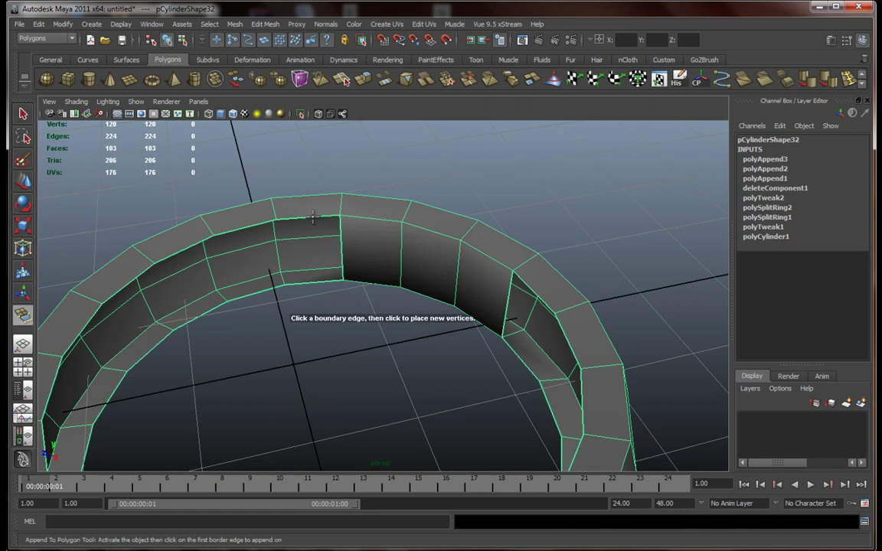
{"action": "left_click", "coordinate": [313, 288]}
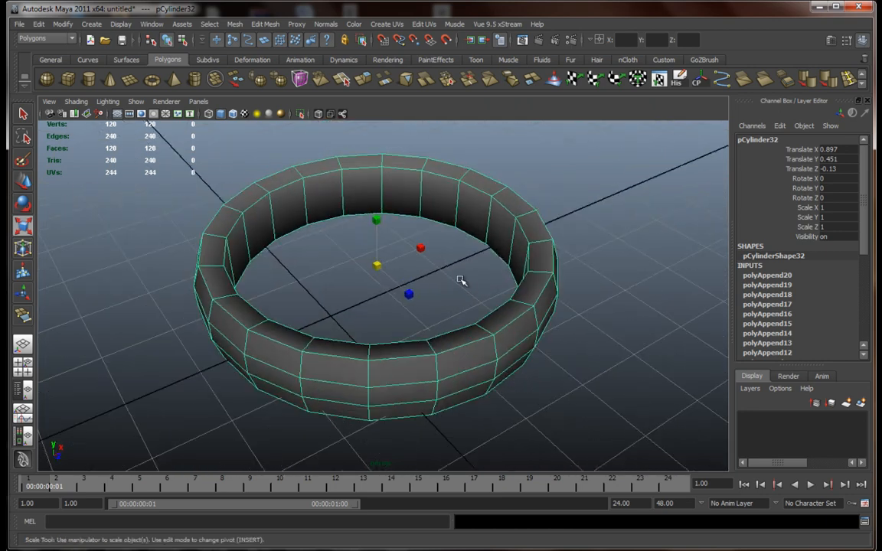
Step: Add an edge loop around the tire ring's inner wall
{"action": "left_click_drag", "start_coordinate": [461, 279], "coordinate": [452, 288]}
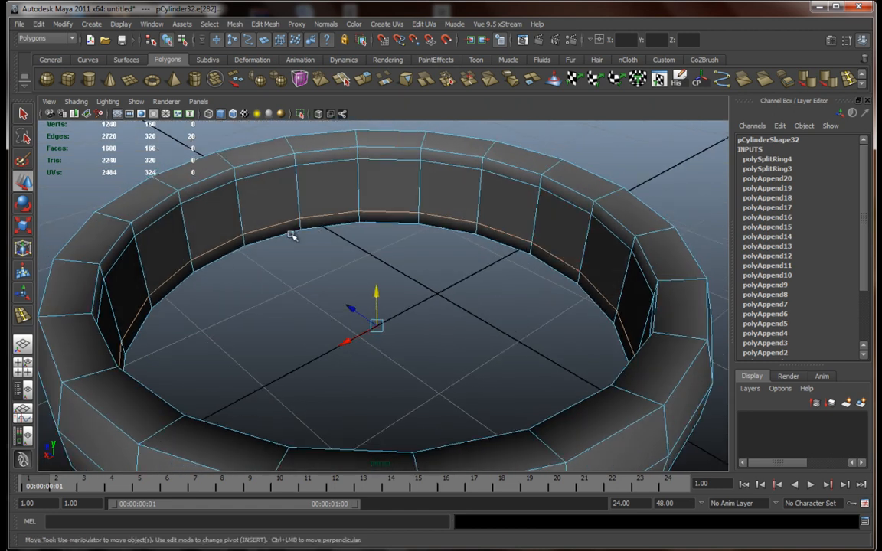
{"action": "mouse_move", "coordinate": [426, 294]}
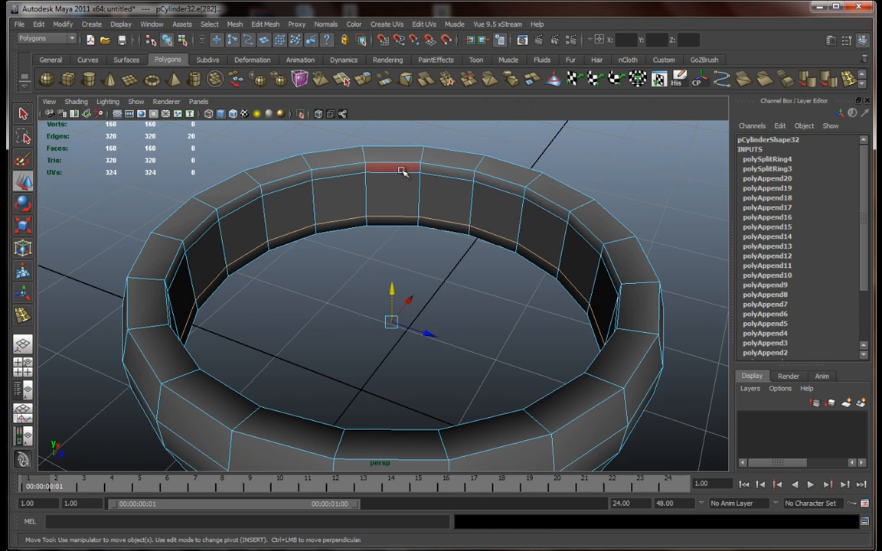
{"action": "left_click", "coordinate": [389, 209]}
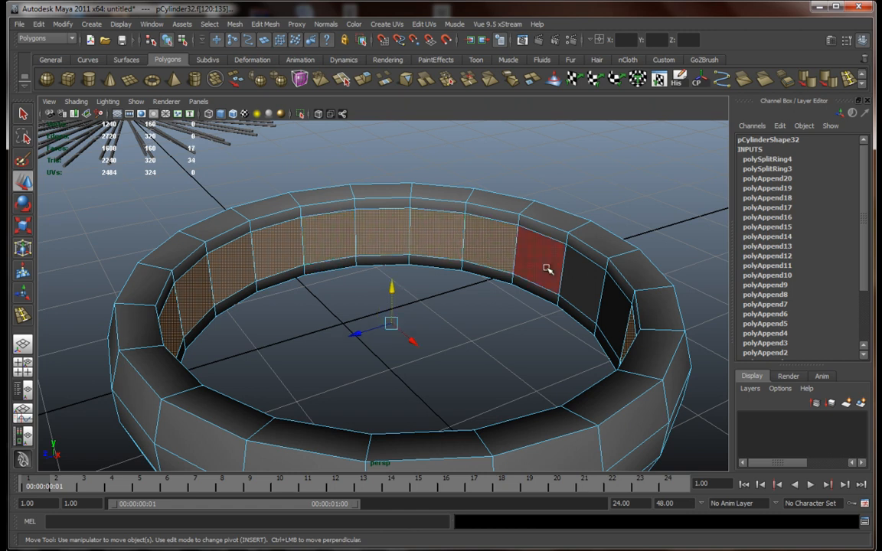
Step: Select the tire's inner wall faces and extrude them via Edit Mesh > Extrude
{"action": "left_click_drag", "start_coordinate": [548, 268], "coordinate": [478, 287]}
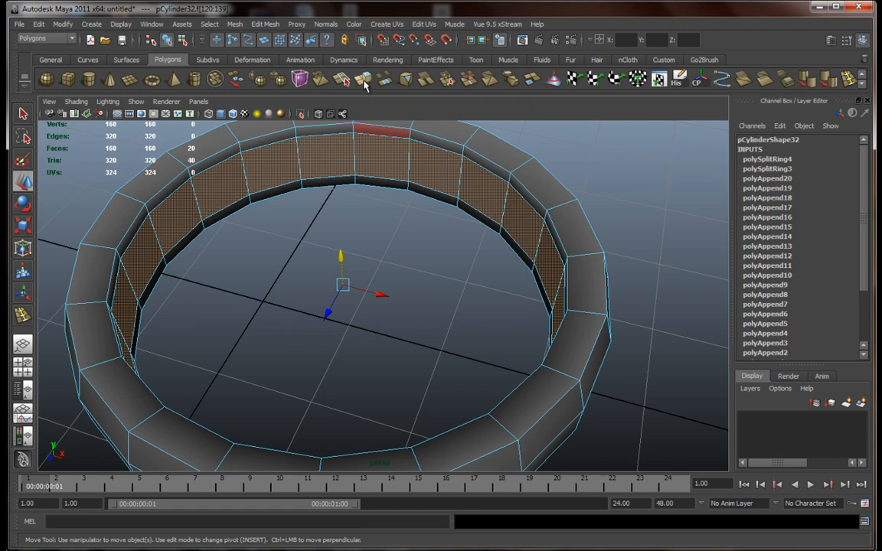
{"action": "mouse_move", "coordinate": [237, 25]}
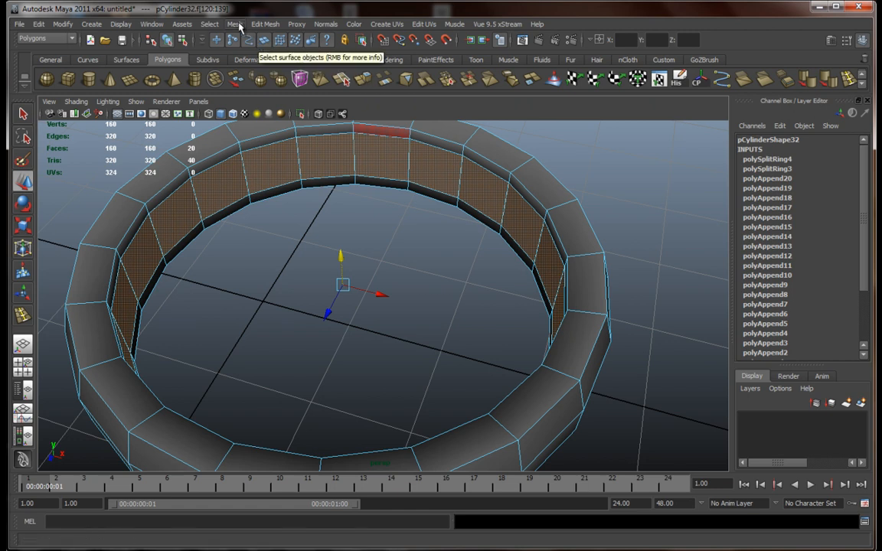
{"action": "left_click", "coordinate": [236, 24]}
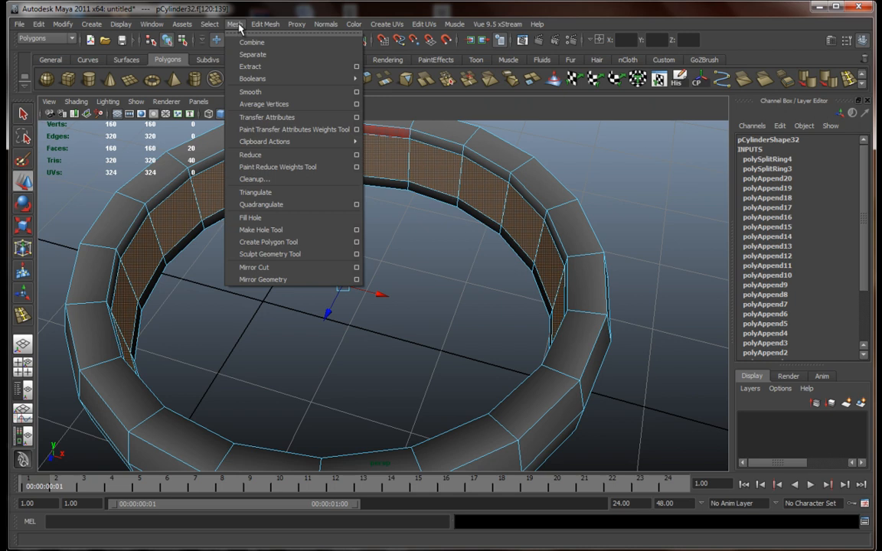
{"action": "left_click", "coordinate": [266, 24]}
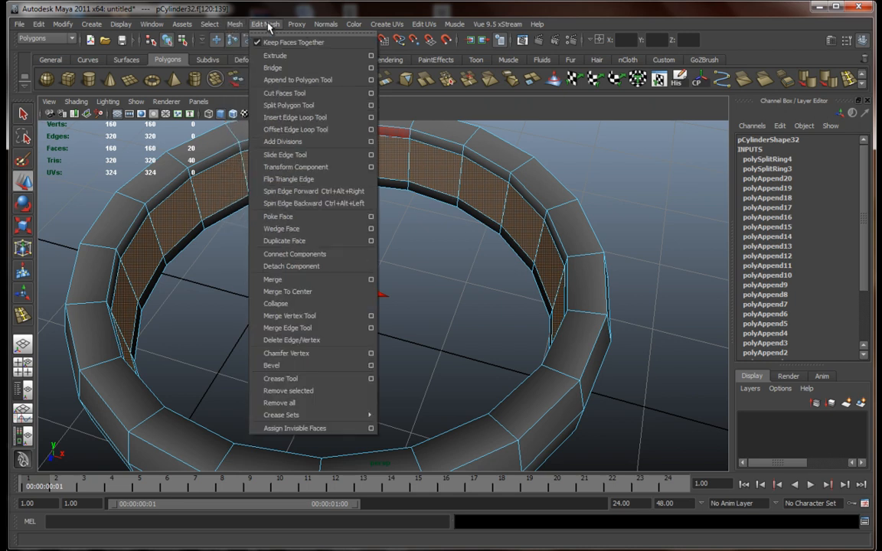
{"action": "mouse_move", "coordinate": [273, 55]}
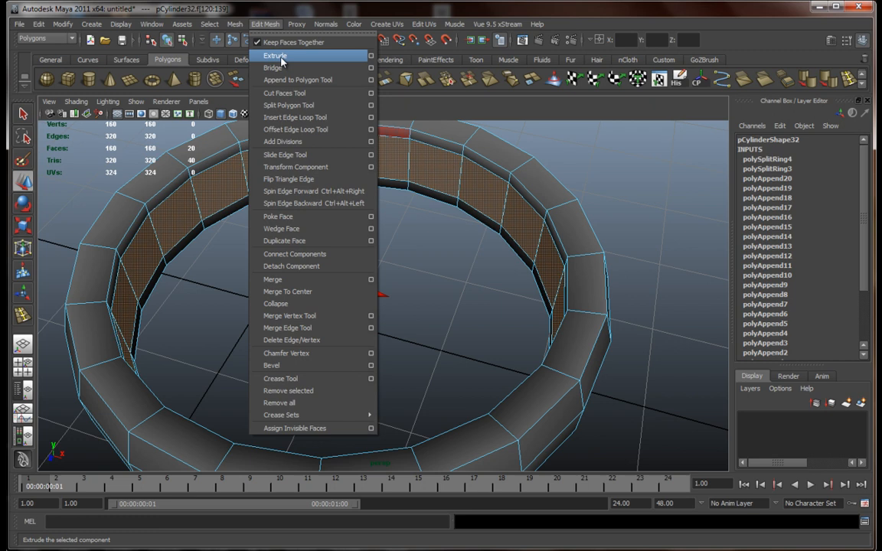
{"action": "left_click", "coordinate": [279, 55]}
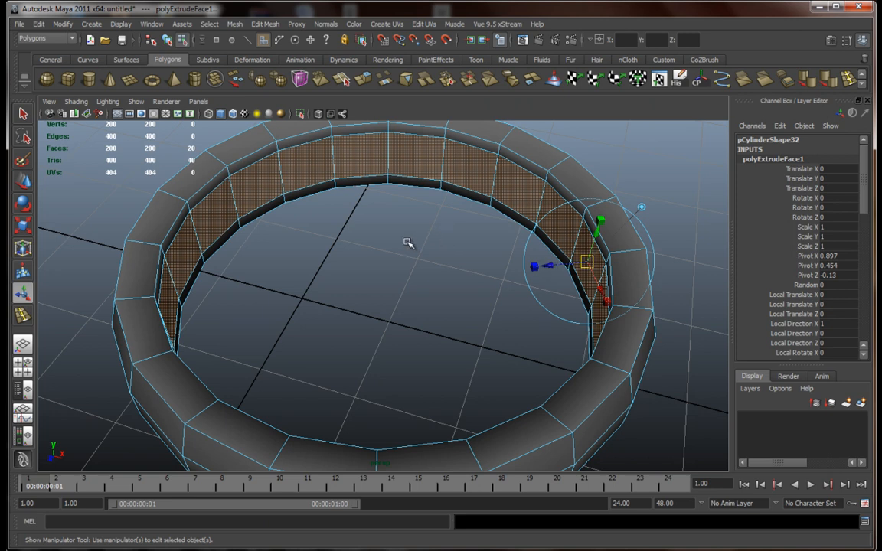
{"action": "mouse_move", "coordinate": [358, 283]}
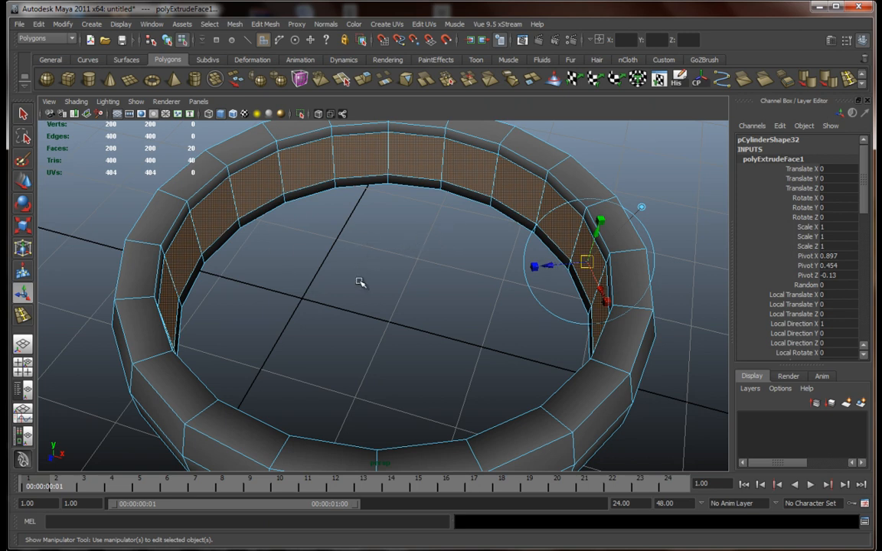
{"action": "mouse_move", "coordinate": [433, 288]}
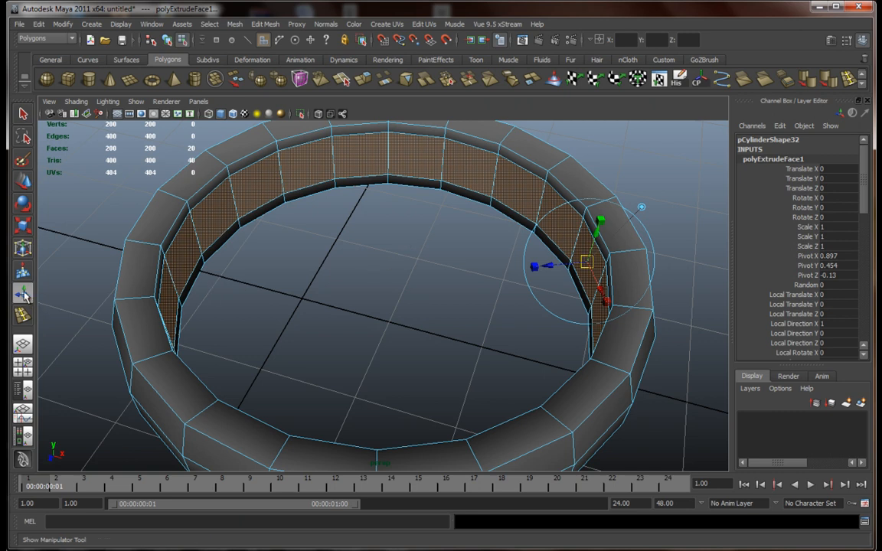
{"action": "mouse_move", "coordinate": [22, 294]}
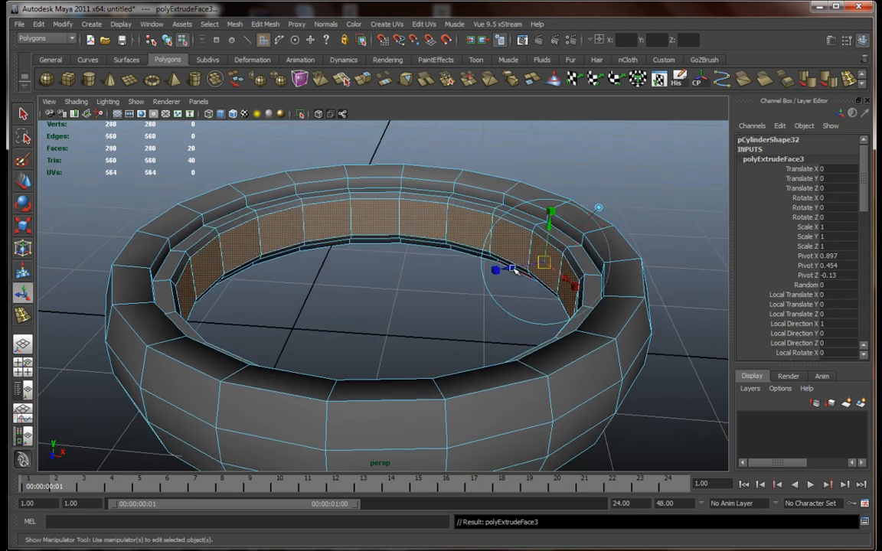
Step: Shape and thicken the repeated inner extrusions into a stepped rim
{"action": "left_click_drag", "start_coordinate": [552, 222], "coordinate": [502, 268]}
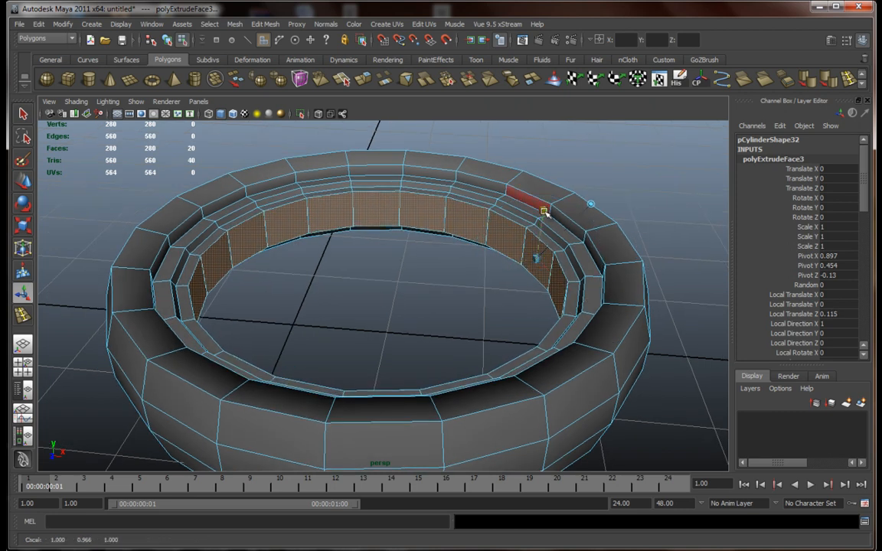
{"action": "left_click_drag", "start_coordinate": [544, 215], "coordinate": [524, 316]}
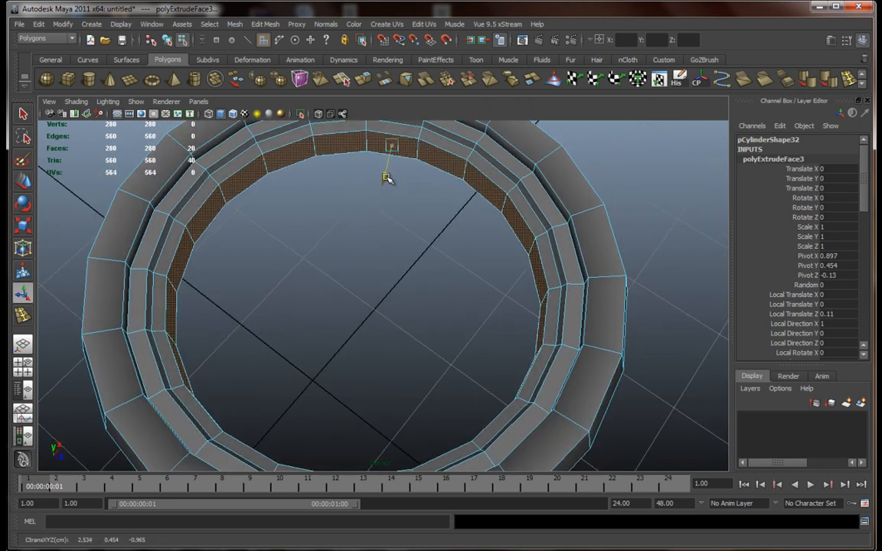
Step: Zoom out to show the whole finished tire with the spoke star above it
{"action": "left_click_drag", "start_coordinate": [386, 177], "coordinate": [432, 241]}
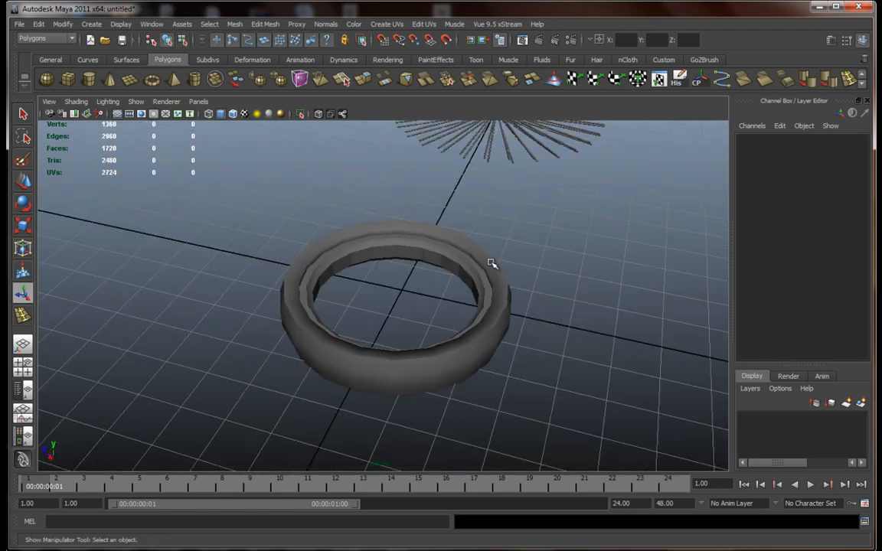
Step: Orbit to view the tire from a lower angle before positioning the spokes
{"action": "left_click_drag", "start_coordinate": [493, 263], "coordinate": [515, 298]}
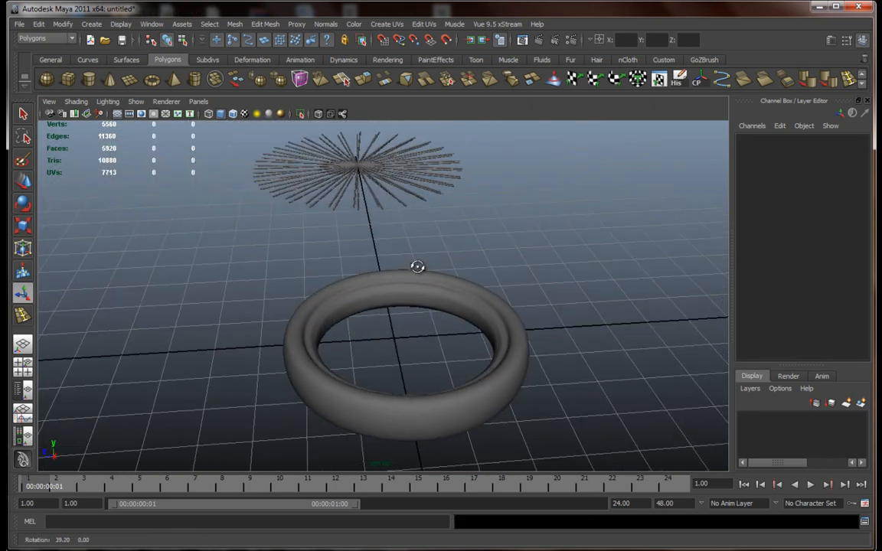
{"action": "left_click_drag", "start_coordinate": [417, 267], "coordinate": [467, 277]}
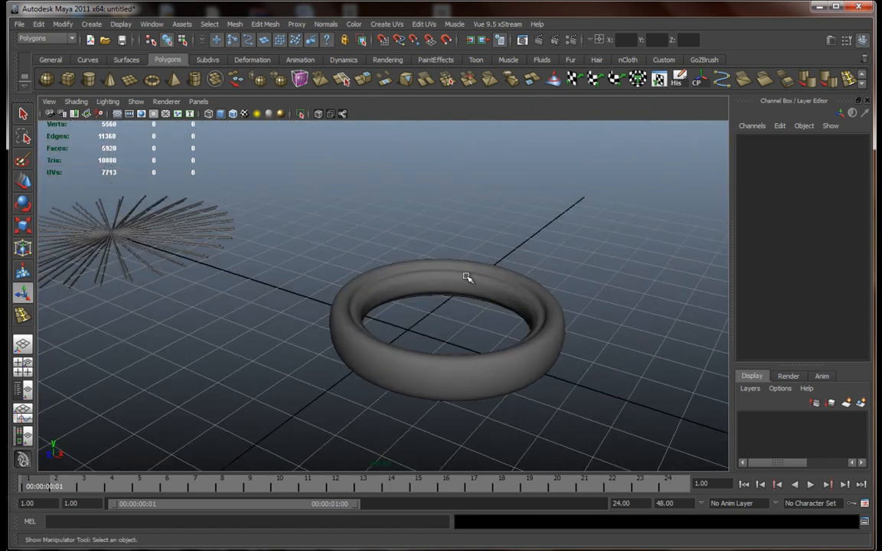
{"action": "mouse_move", "coordinate": [462, 281]}
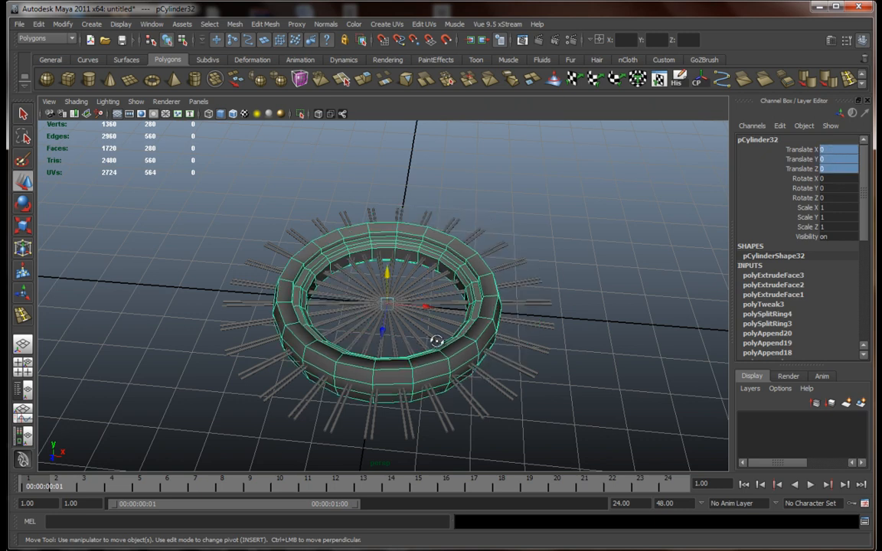
Step: Scale both spoke sets down to 0.514 so they fit inside the tire
{"action": "left_click_drag", "start_coordinate": [437, 340], "coordinate": [432, 320]}
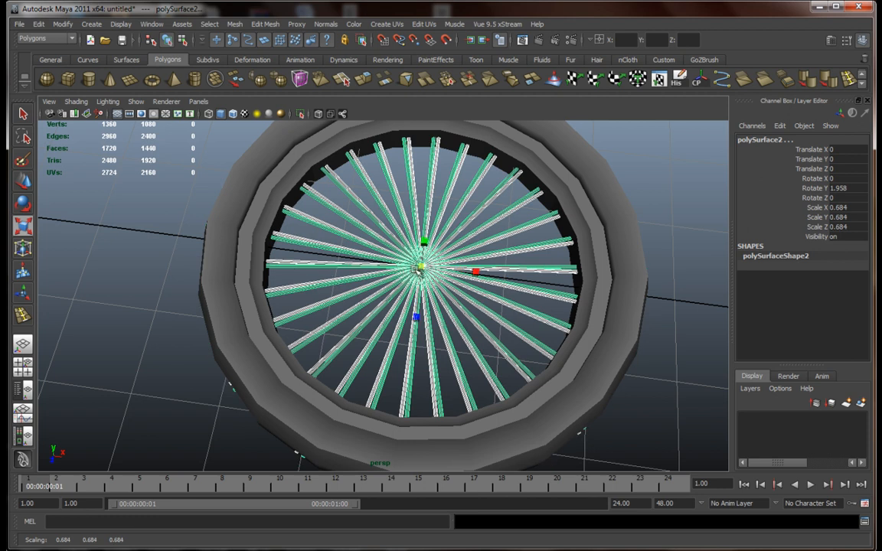
{"action": "left_click_drag", "start_coordinate": [475, 273], "coordinate": [457, 270]}
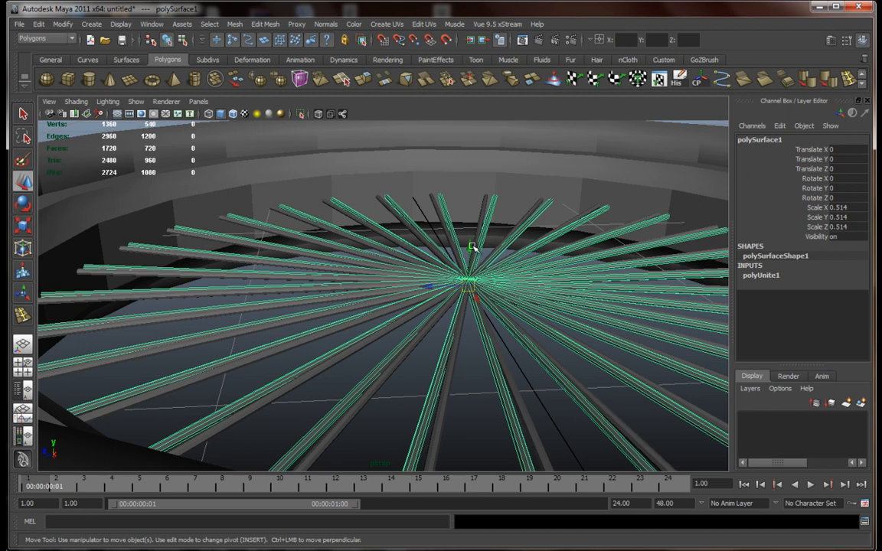
{"action": "left_click_drag", "start_coordinate": [472, 247], "coordinate": [470, 230]}
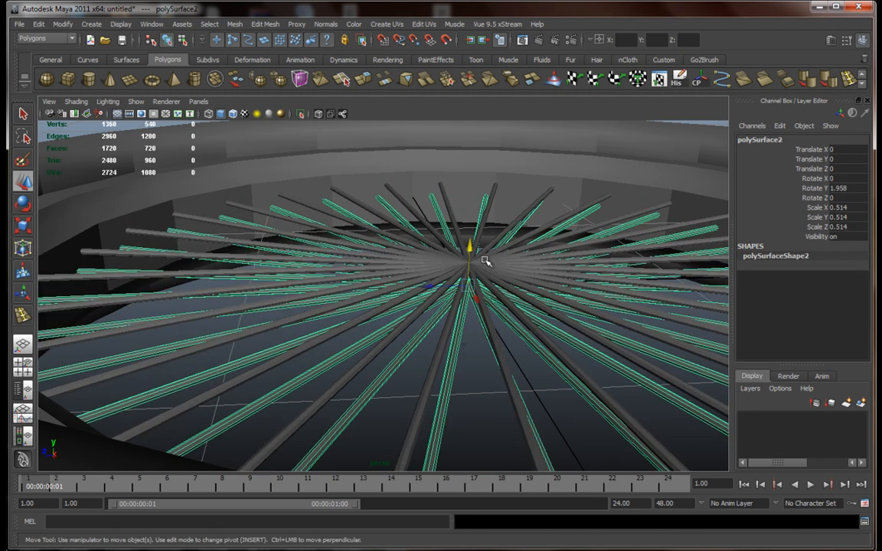
Step: Lower the spokes slightly in Y to the tire's centre, completing the wheel
{"action": "left_click_drag", "start_coordinate": [481, 248], "coordinate": [468, 264]}
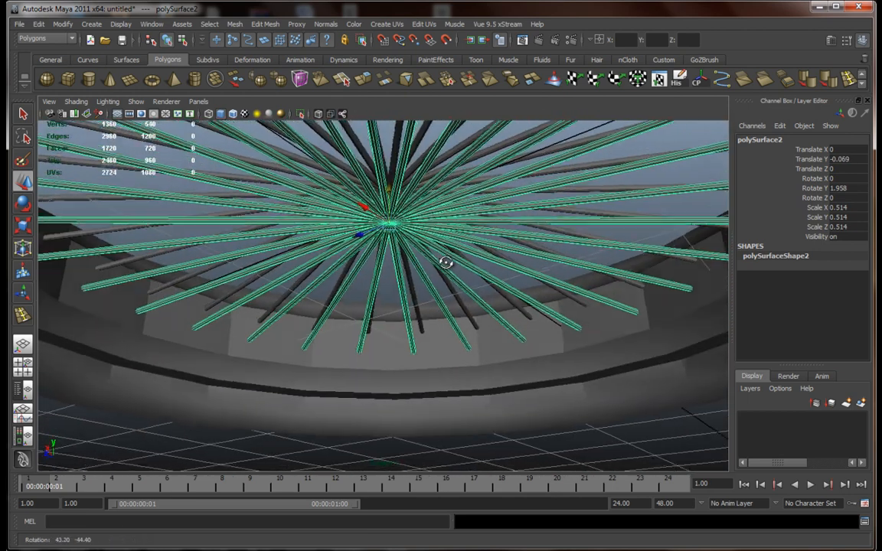
{"action": "left_click_drag", "start_coordinate": [446, 263], "coordinate": [396, 200]}
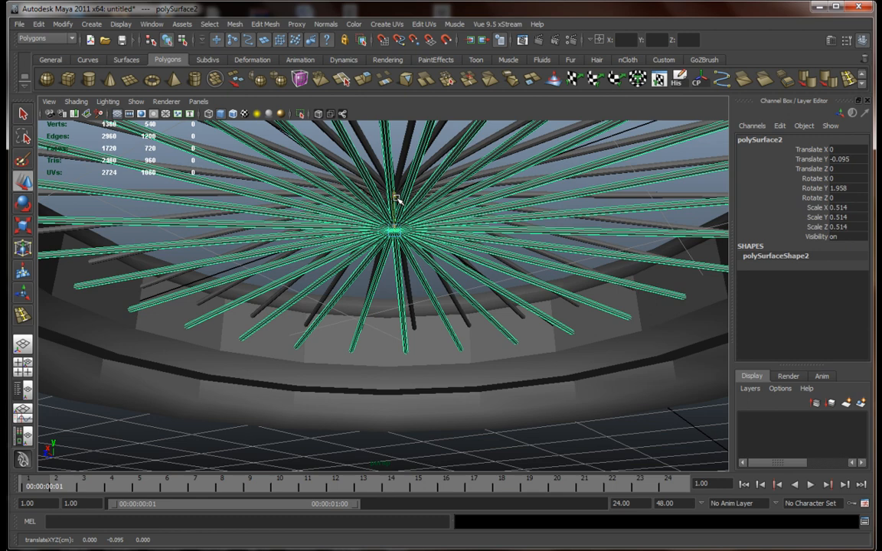
{"action": "left_click_drag", "start_coordinate": [398, 199], "coordinate": [459, 291]}
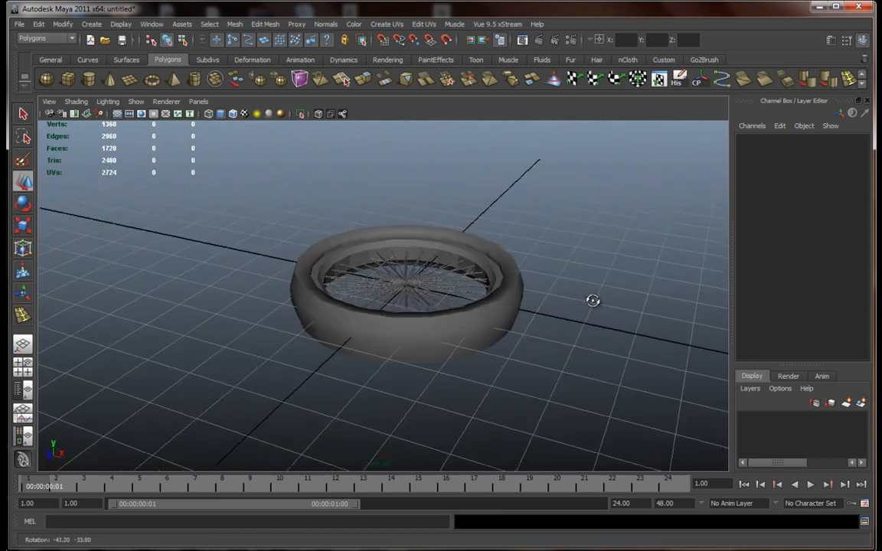
Step: Resize the tire so it fits snugly around the spokes
{"action": "left_click_drag", "start_coordinate": [593, 301], "coordinate": [559, 284]}
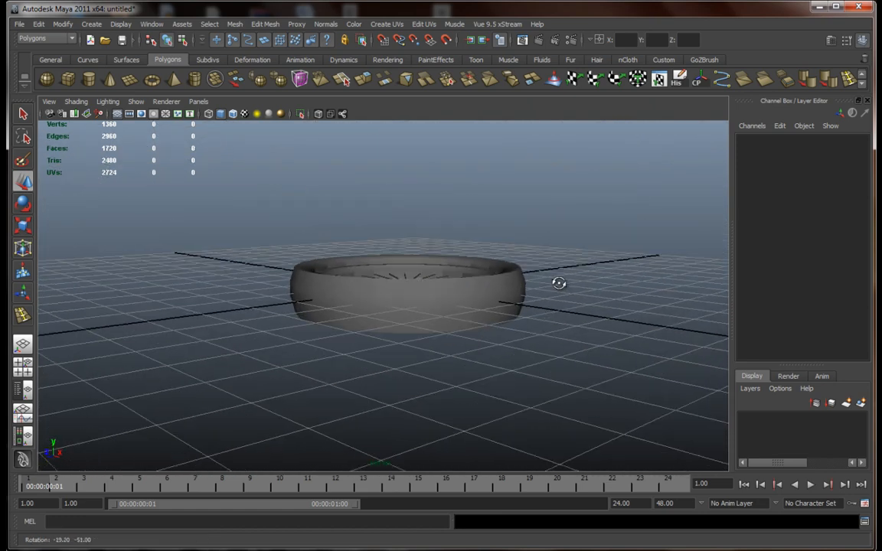
{"action": "left_click_drag", "start_coordinate": [559, 284], "coordinate": [475, 343]}
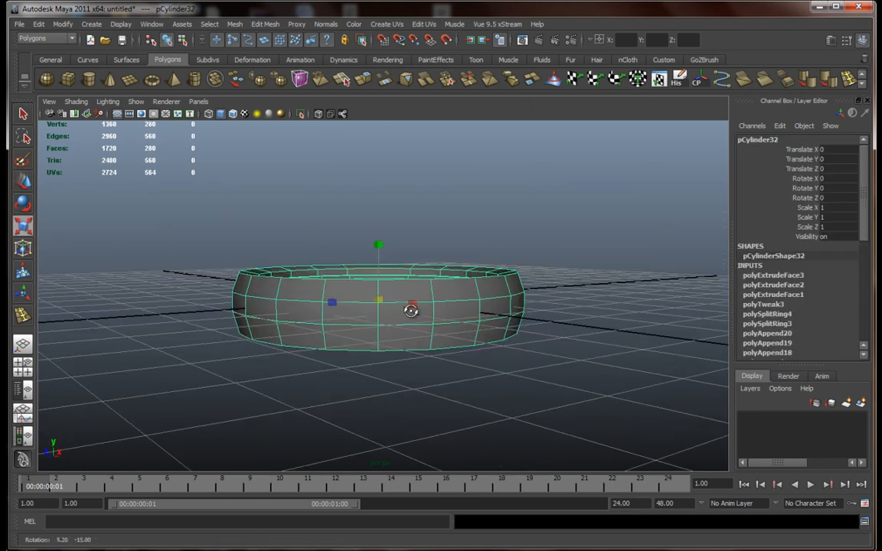
{"action": "left_click_drag", "start_coordinate": [380, 245], "coordinate": [380, 276]}
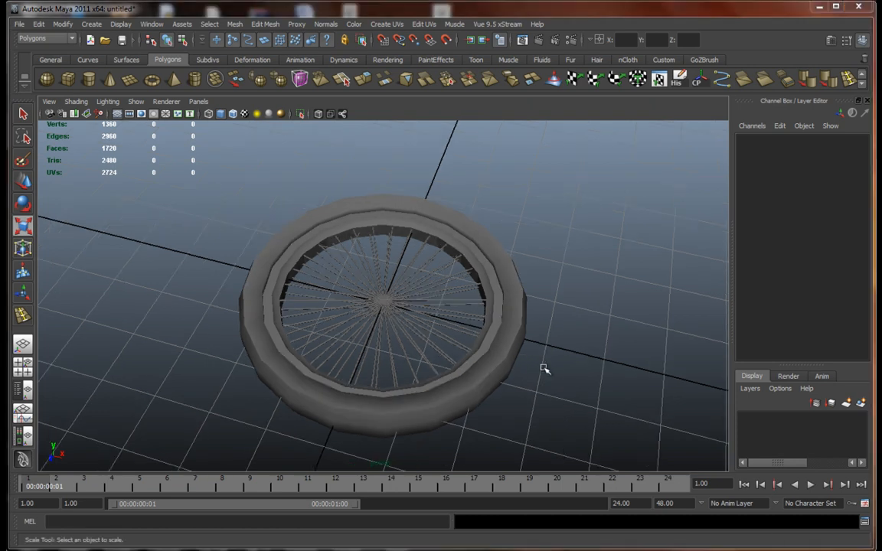
{"action": "left_click_drag", "start_coordinate": [544, 369], "coordinate": [521, 402]}
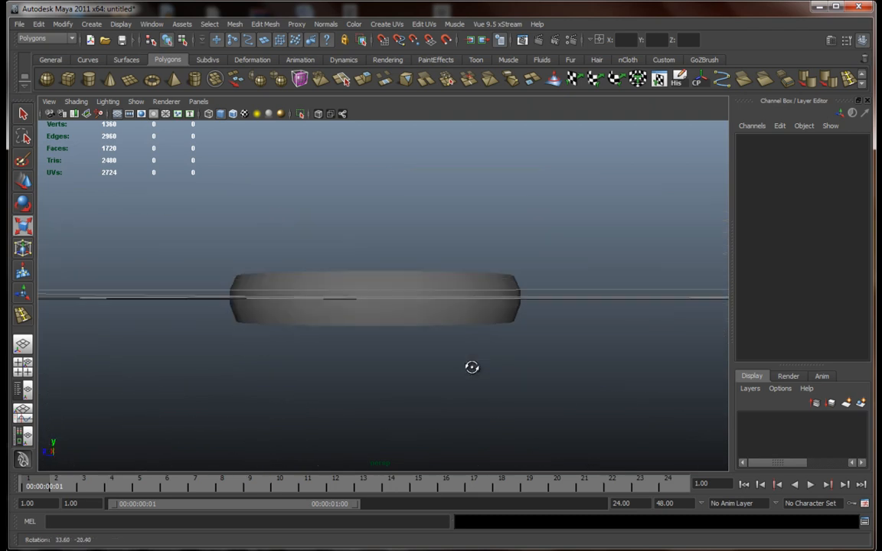
Step: Select the whole combined wheel, polySurface3, from above
{"action": "left_click_drag", "start_coordinate": [472, 368], "coordinate": [441, 395]}
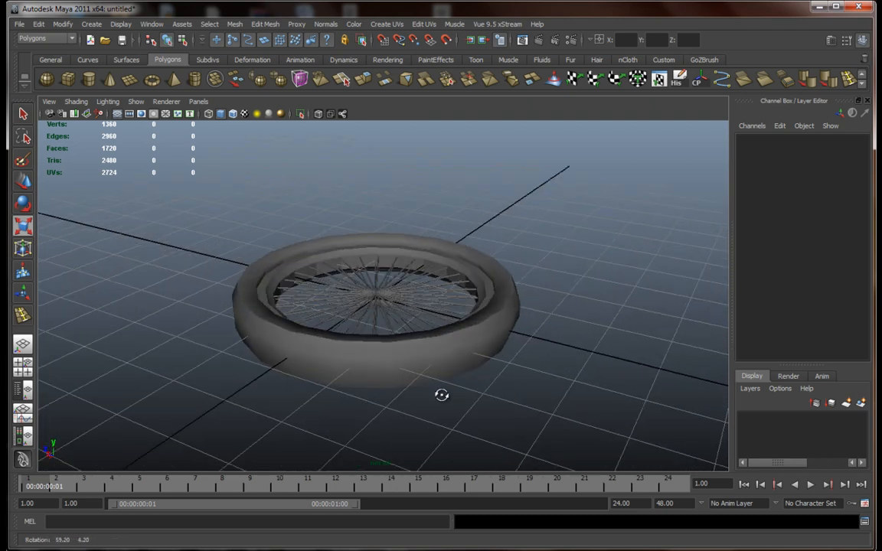
{"action": "left_click_drag", "start_coordinate": [441, 395], "coordinate": [490, 415]}
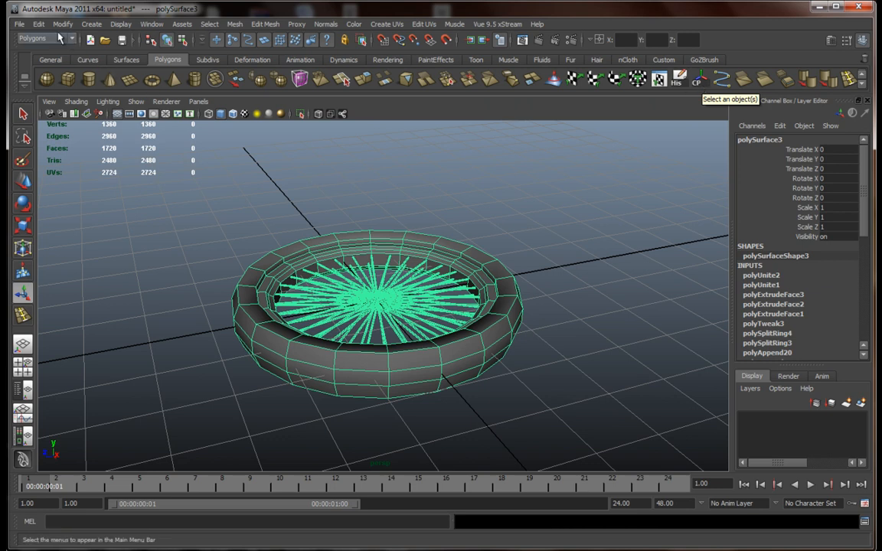
Step: Rotate the wheel 90 degrees about X so it stands upright
{"action": "left_click", "coordinate": [37, 23]}
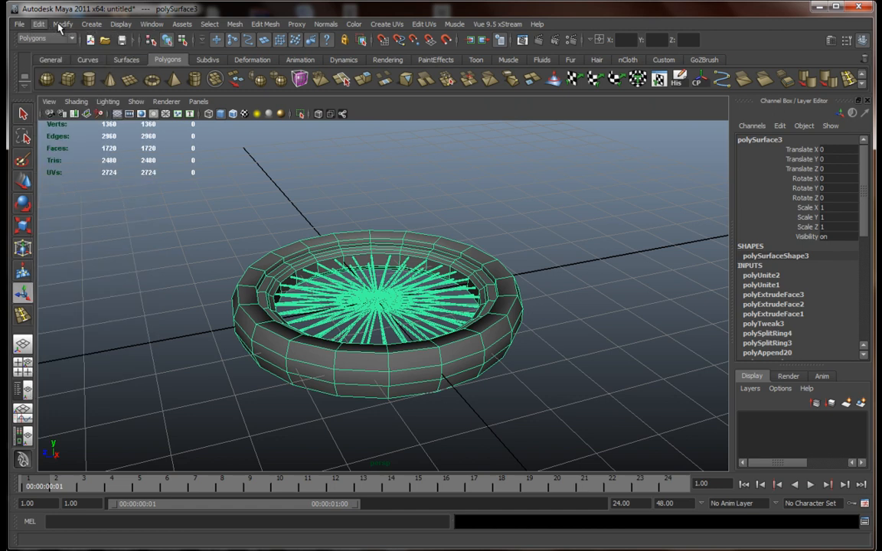
{"action": "left_click", "coordinate": [62, 25]}
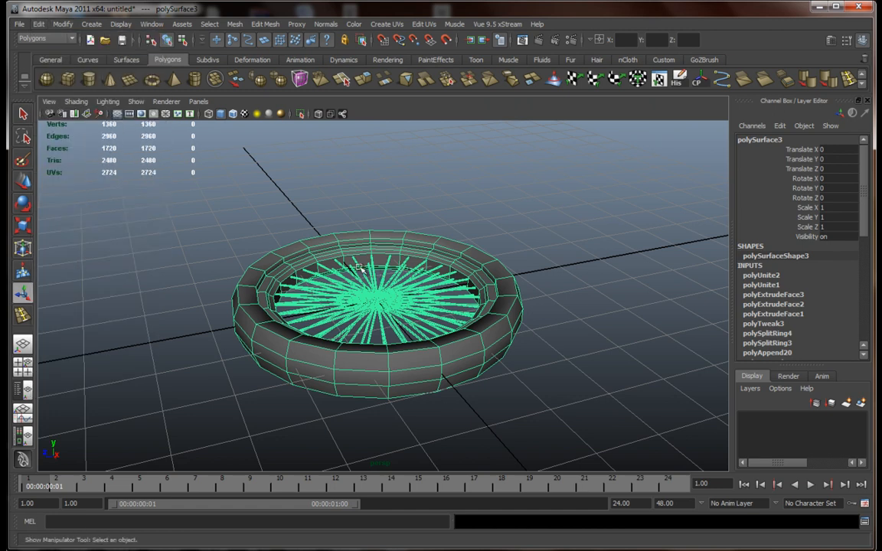
{"action": "key", "text": "w"}
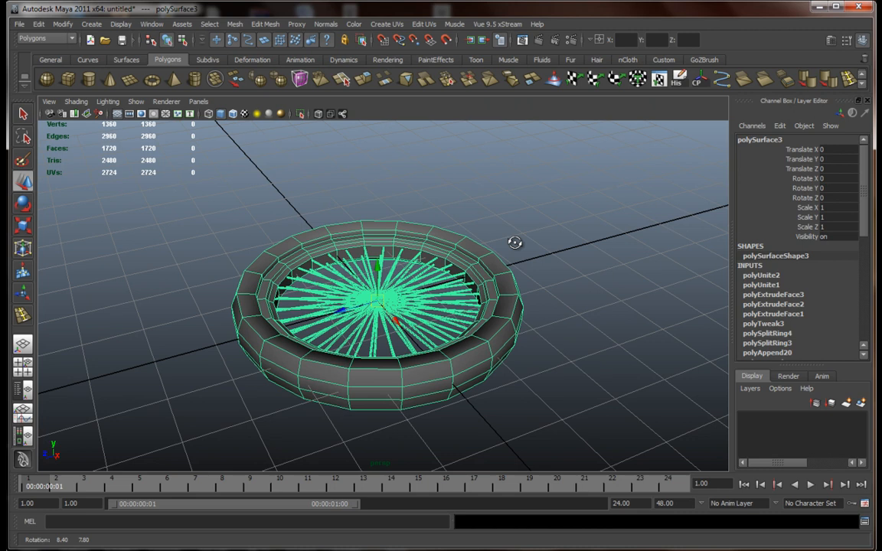
{"action": "type", "text": "90"}
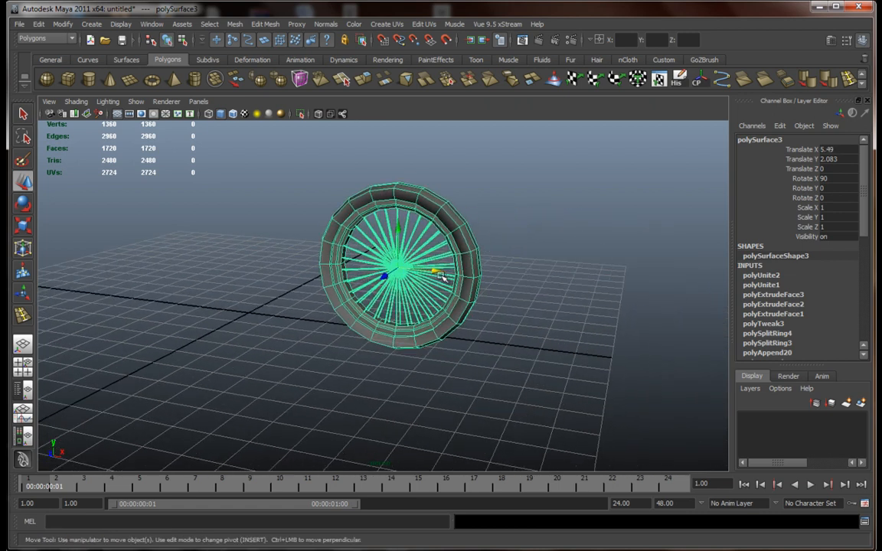
Step: Move the smaller 0.846-scale wheel copy aside and view it head-on
{"action": "left_click_drag", "start_coordinate": [441, 276], "coordinate": [521, 275]}
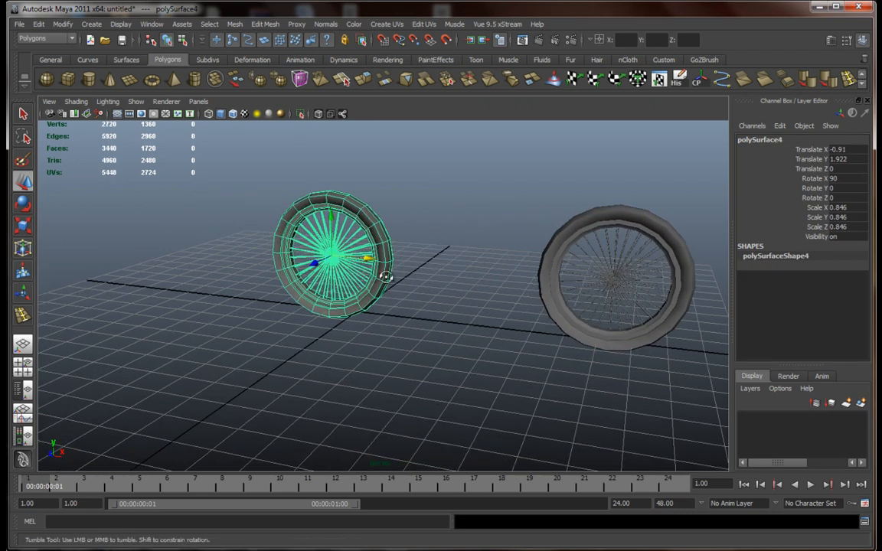
{"action": "left_click_drag", "start_coordinate": [334, 257], "coordinate": [232, 257]}
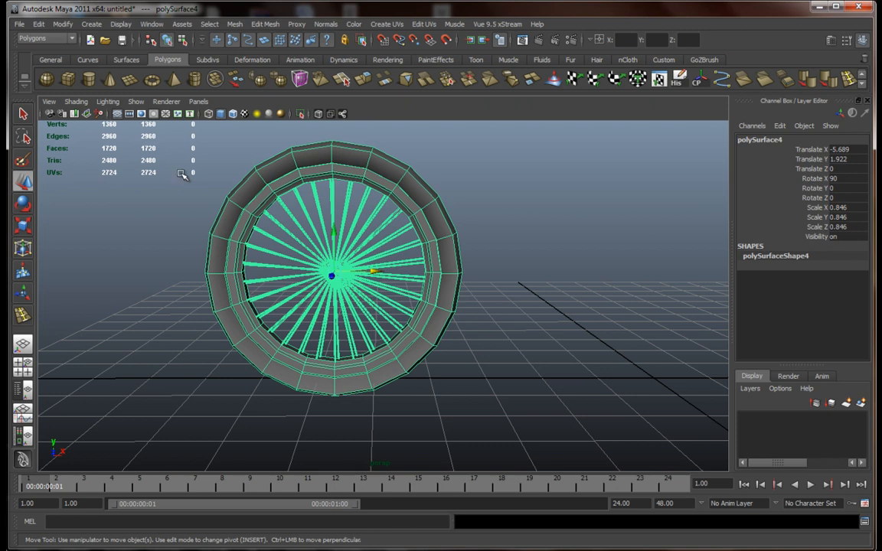
{"action": "mouse_move", "coordinate": [232, 80]}
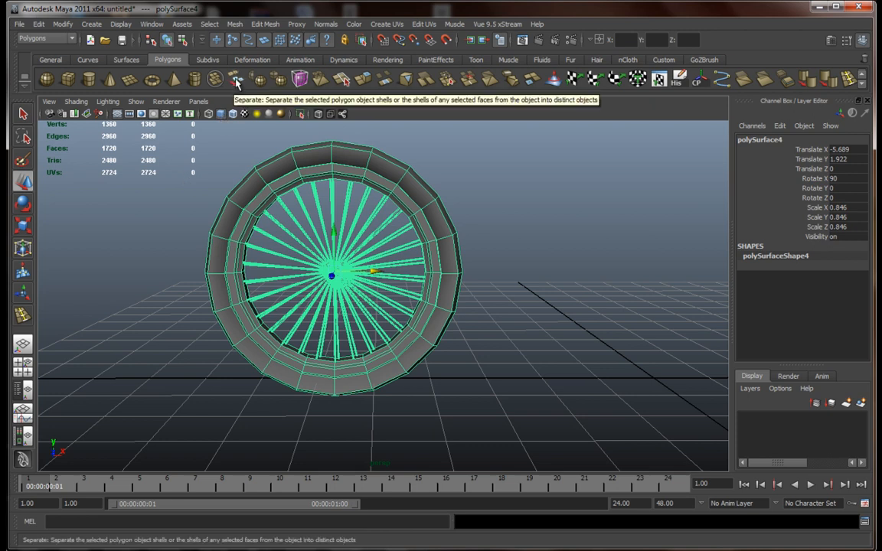
Step: Separate the smaller wheel into tire and spoke objects and view the tire edge-on
{"action": "left_click", "coordinate": [233, 80]}
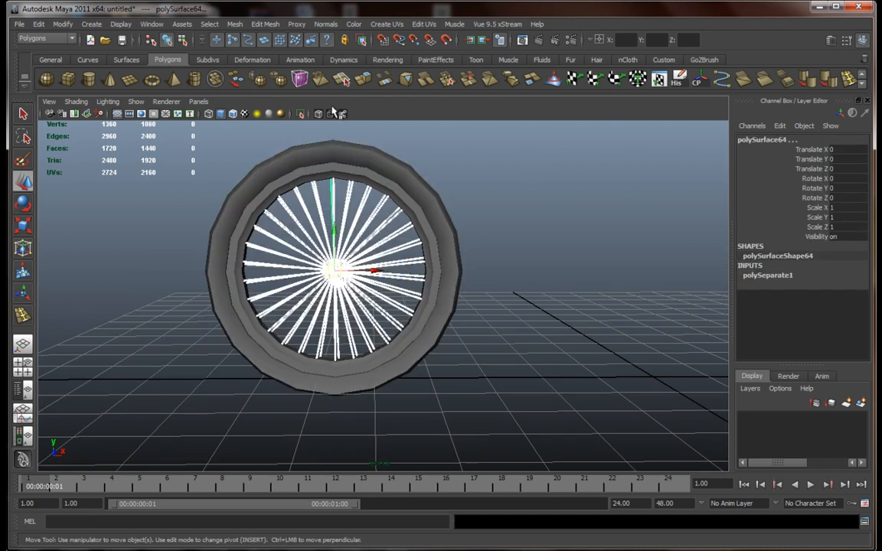
{"action": "left_click_drag", "start_coordinate": [337, 269], "coordinate": [360, 288]}
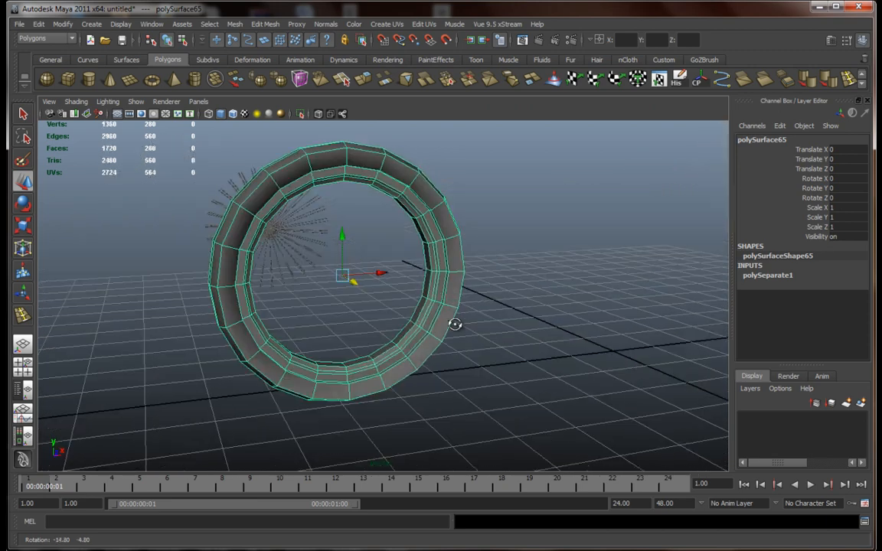
{"action": "left_click_drag", "start_coordinate": [454, 324], "coordinate": [515, 325]}
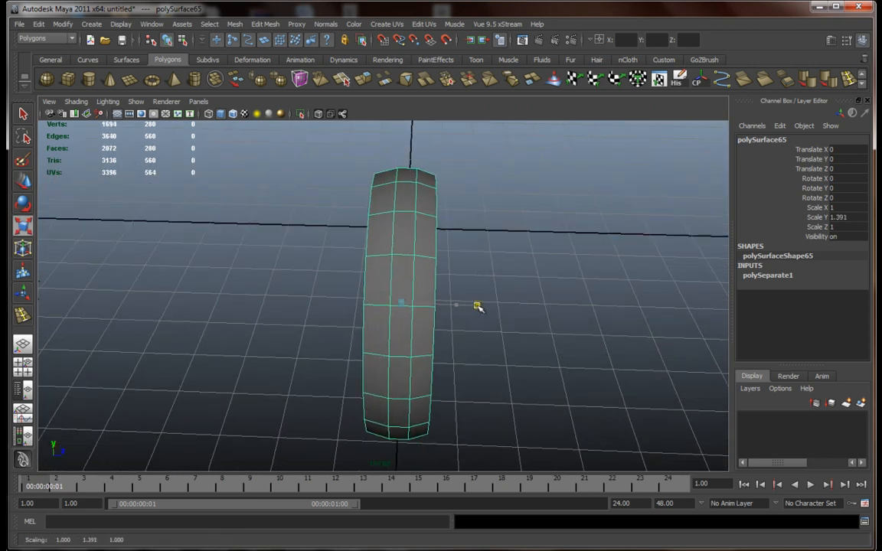
Step: Scale the separated tire along its width to make it fatter
{"action": "left_click_drag", "start_coordinate": [478, 306], "coordinate": [499, 288]}
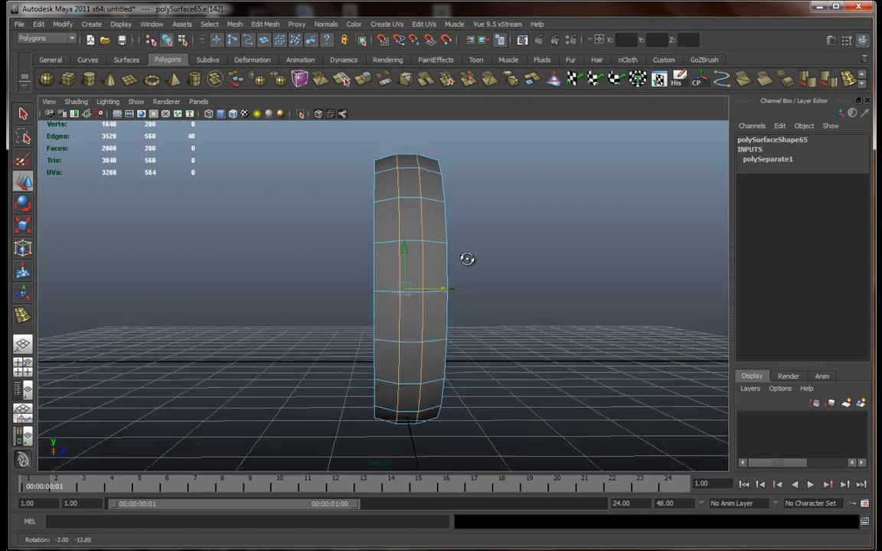
{"action": "left_click_drag", "start_coordinate": [467, 259], "coordinate": [495, 294]}
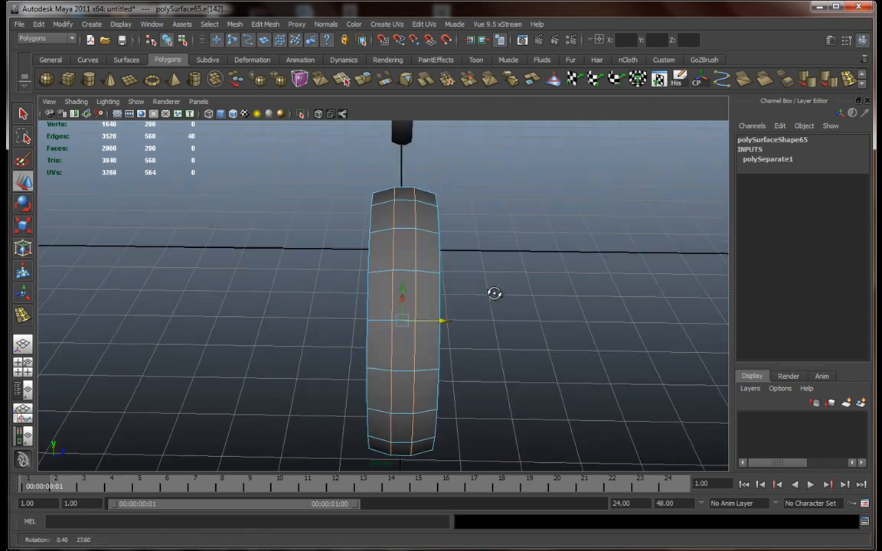
{"action": "left_click_drag", "start_coordinate": [495, 295], "coordinate": [343, 257]}
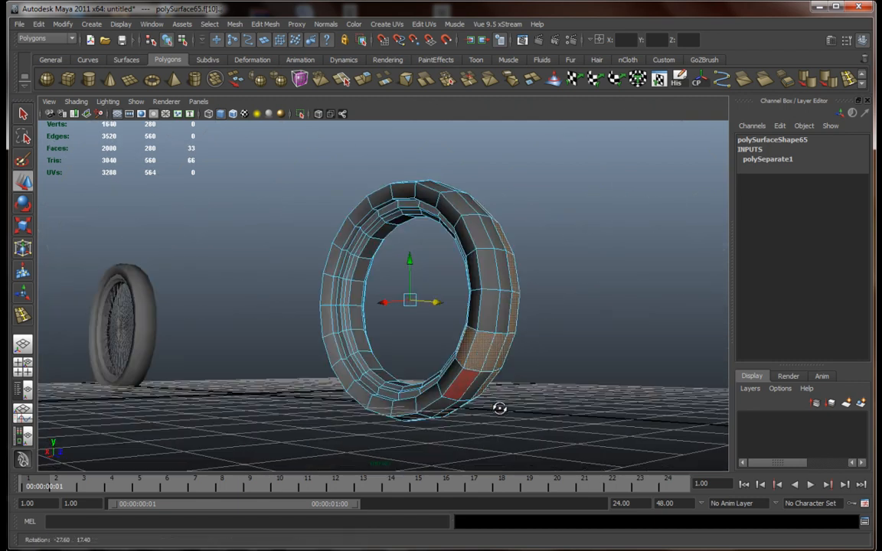
Step: Scale the selected tire faces outward for a thicker tread profile
{"action": "left_click_drag", "start_coordinate": [499, 408], "coordinate": [303, 377]}
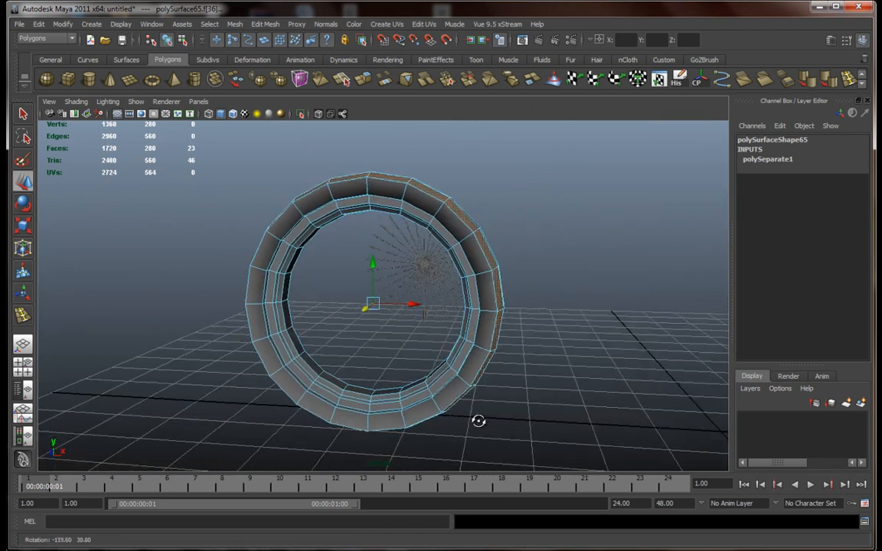
{"action": "left_click_drag", "start_coordinate": [478, 420], "coordinate": [439, 414]}
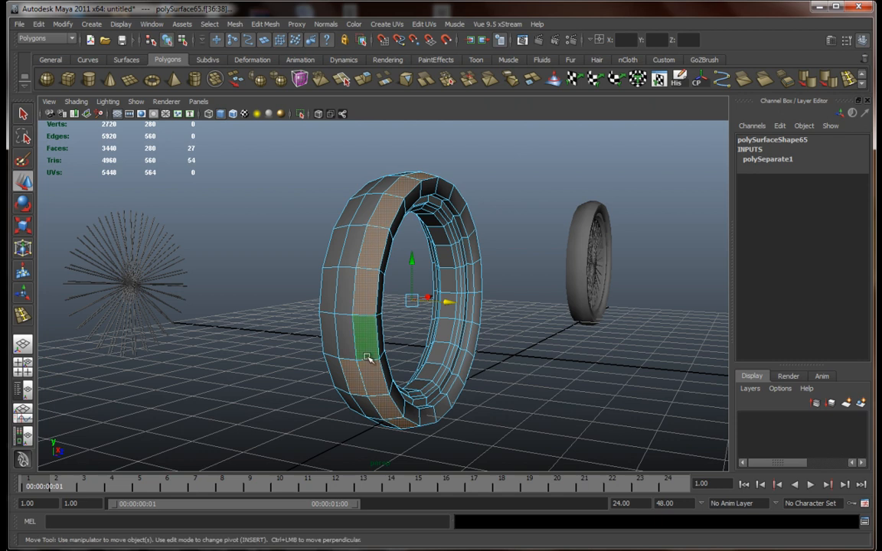
{"action": "left_click_drag", "start_coordinate": [367, 359], "coordinate": [390, 349]}
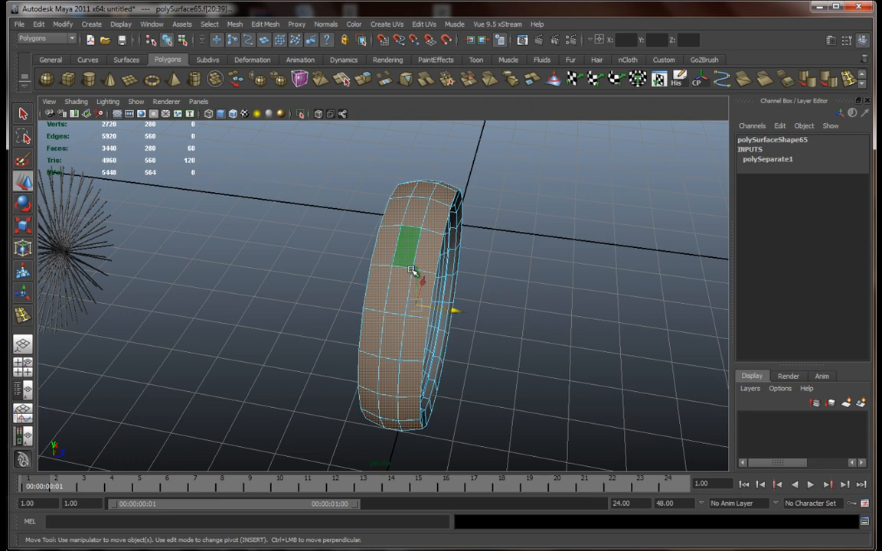
{"action": "left_click_drag", "start_coordinate": [414, 272], "coordinate": [483, 282]}
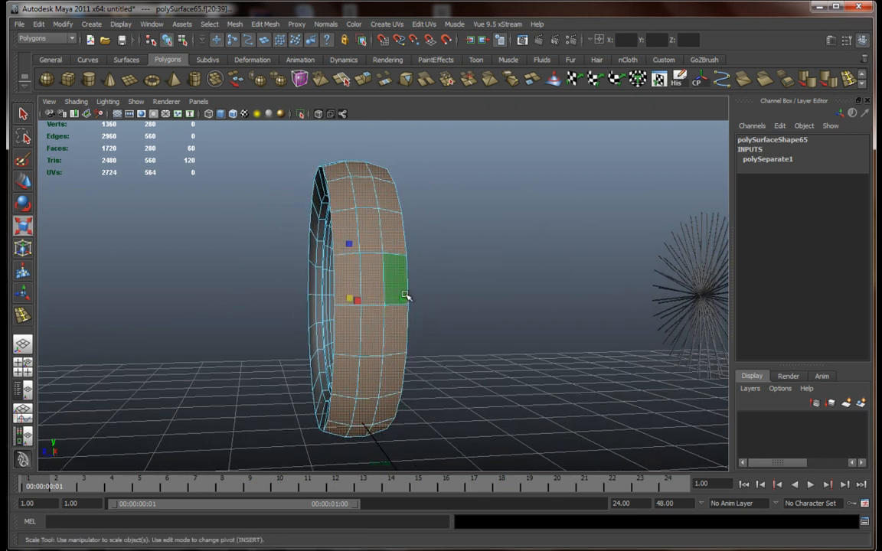
Step: Orbit around the reshaped tire to check its fatter profile
{"action": "left_click_drag", "start_coordinate": [406, 297], "coordinate": [472, 321]}
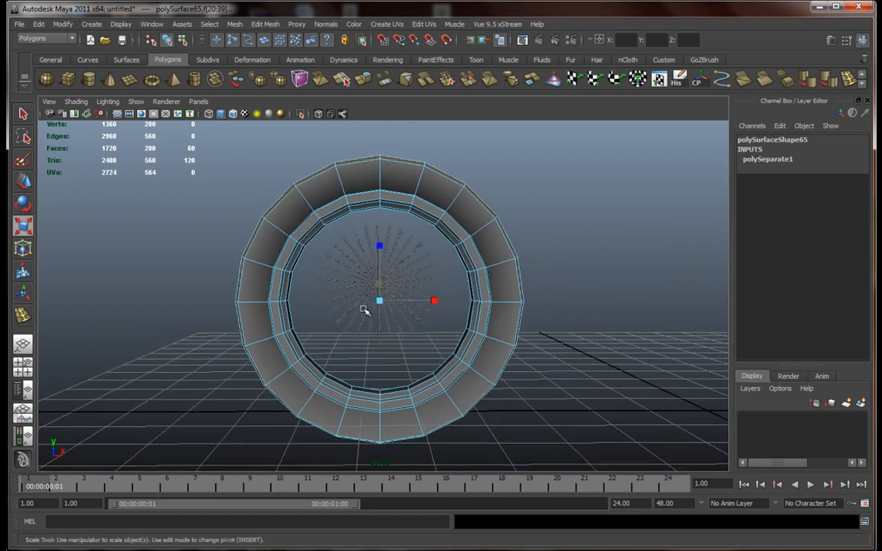
{"action": "left_click_drag", "start_coordinate": [380, 301], "coordinate": [391, 300]}
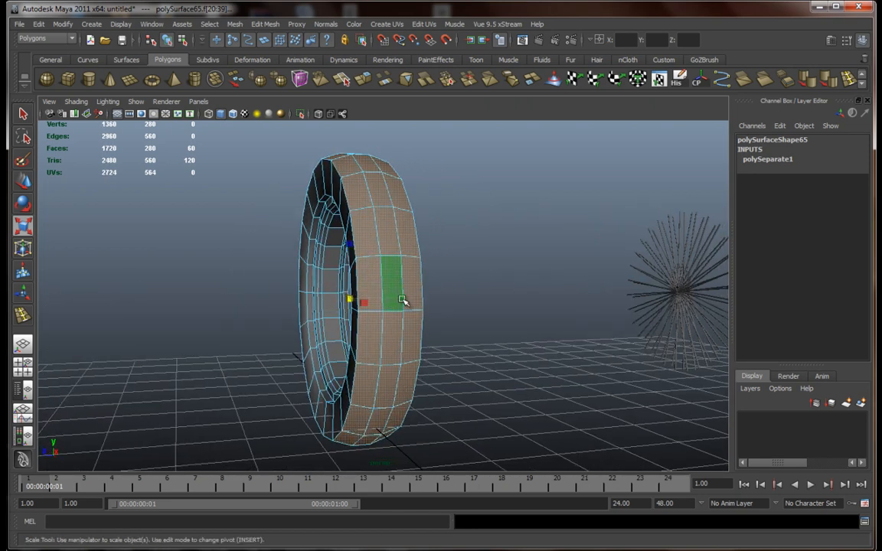
{"action": "left_click_drag", "start_coordinate": [401, 299], "coordinate": [405, 314]}
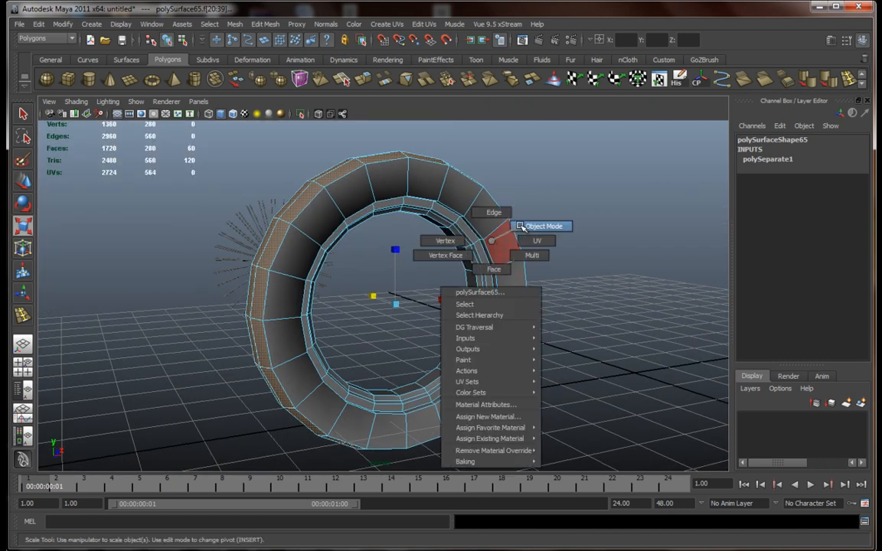
Step: In object mode, move the whole fat tire beside the larger wheel
{"action": "left_click", "coordinate": [542, 227]}
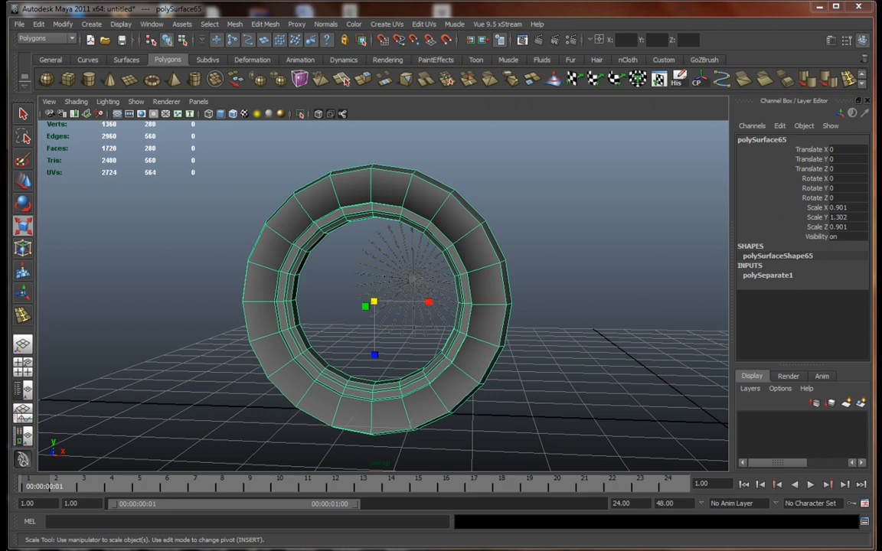
{"action": "left_click", "coordinate": [510, 345]}
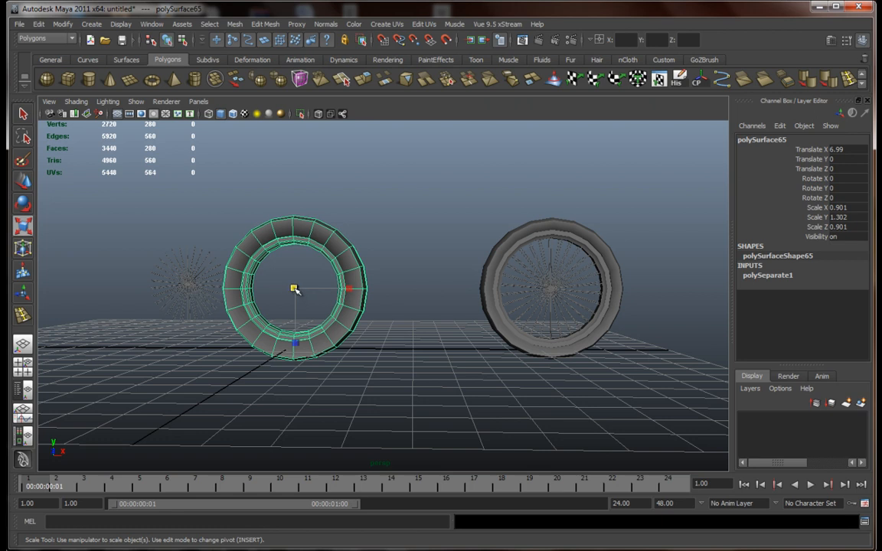
{"action": "left_click_drag", "start_coordinate": [294, 290], "coordinate": [294, 291]}
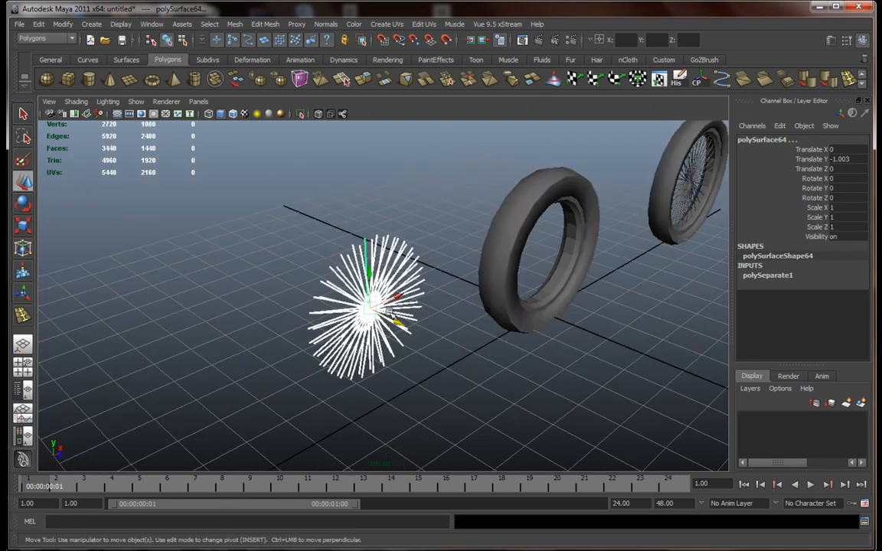
Step: Move the loose spokes into the fat tire, forming the second complete wheel
{"action": "left_click_drag", "start_coordinate": [370, 307], "coordinate": [513, 288]}
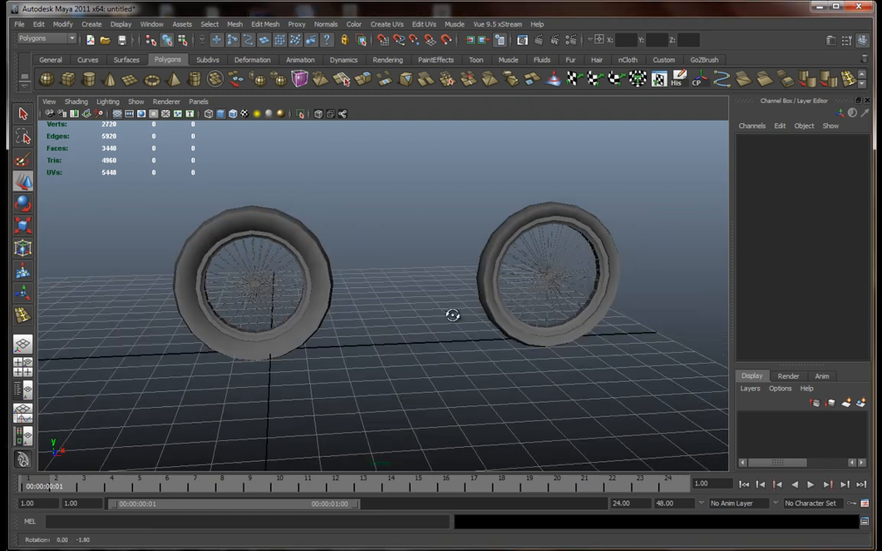
{"action": "left_click_drag", "start_coordinate": [453, 315], "coordinate": [367, 299]}
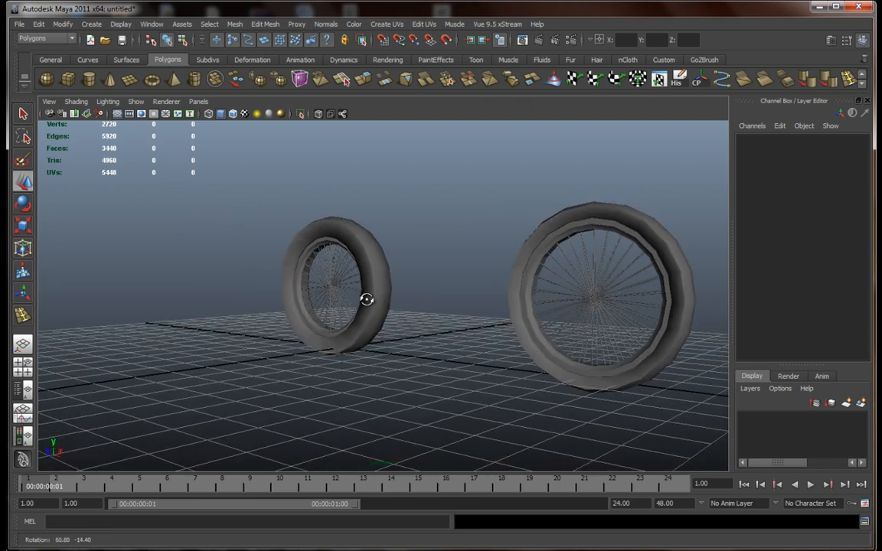
{"action": "left_click_drag", "start_coordinate": [366, 298], "coordinate": [424, 312]}
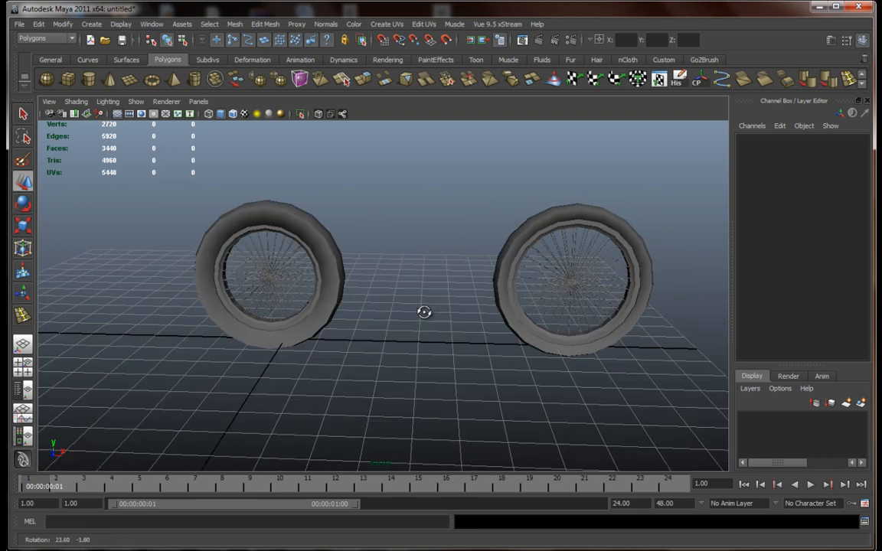